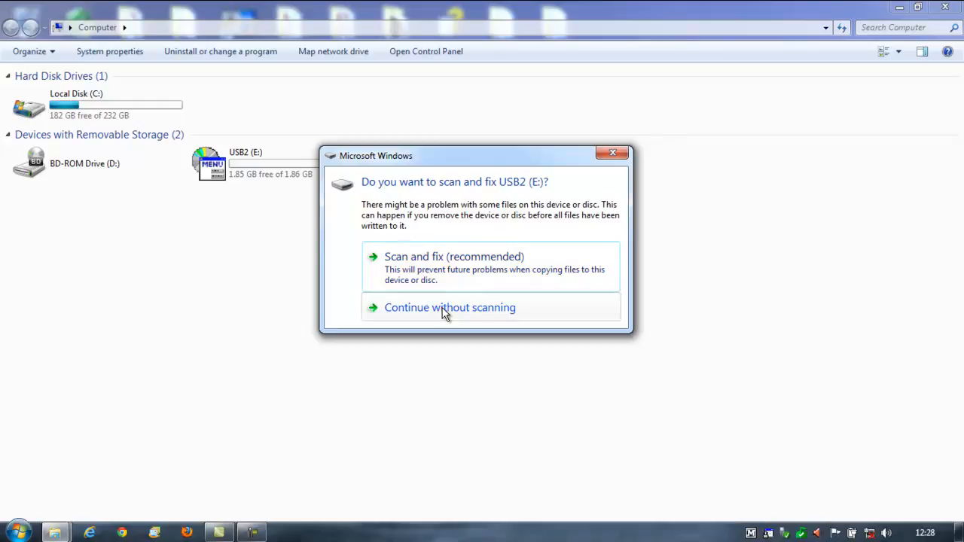
Open the USB2 (E:) drive without scanning and launch CD_Start from it
click(448, 308)
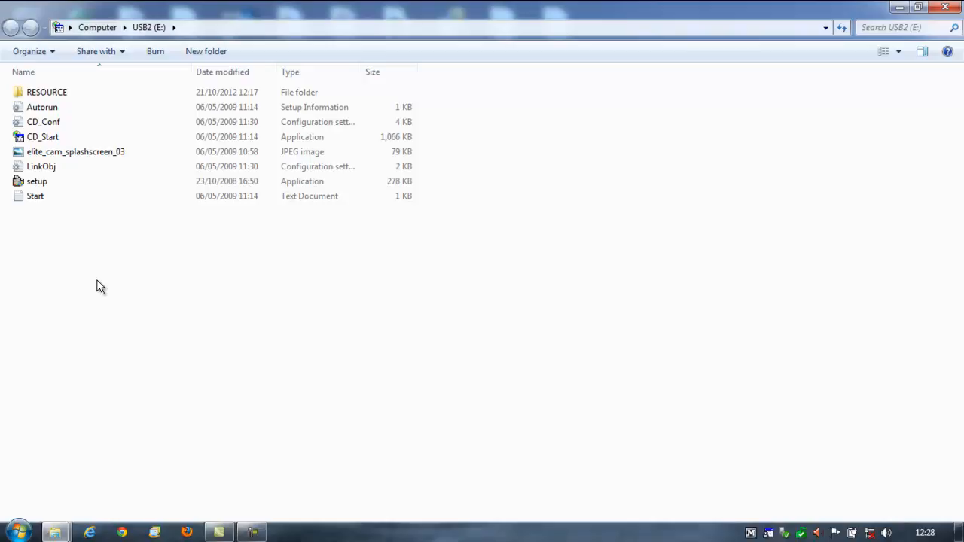
click(42, 135)
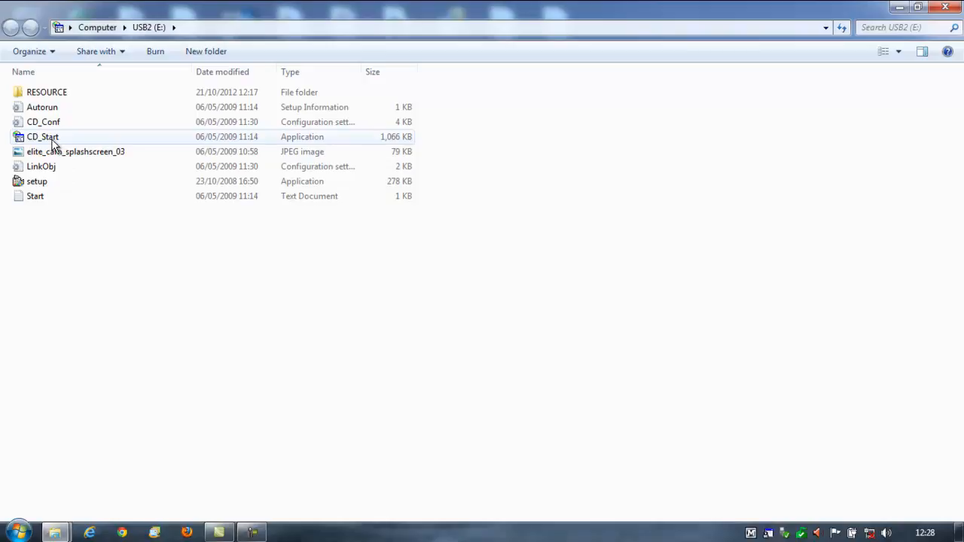
mouse_move(54, 139)
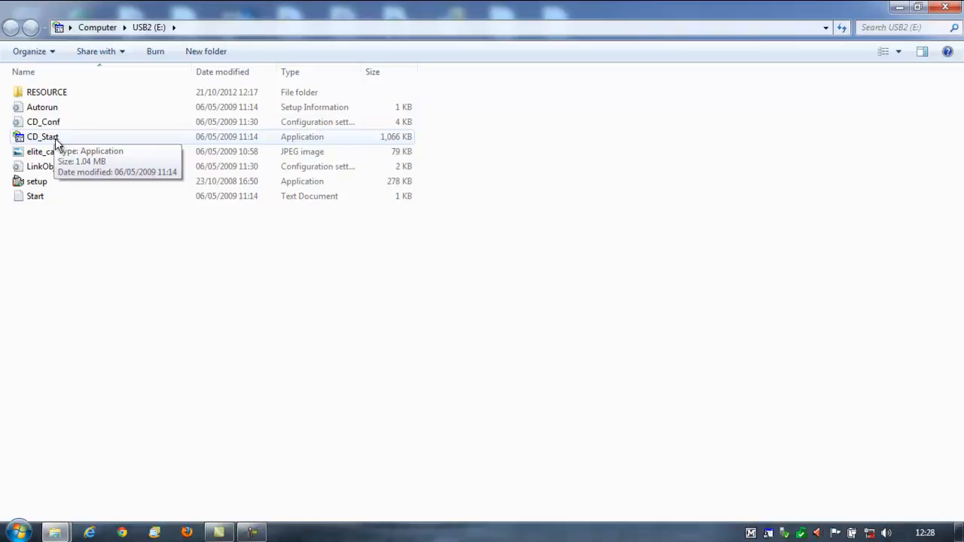
double_click(42, 136)
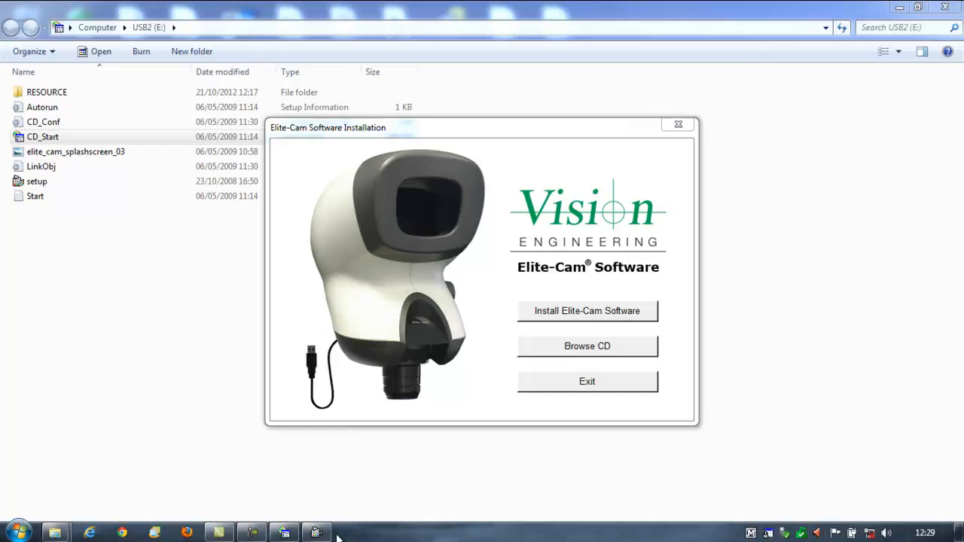
Install the Elite-Cam AMCap software and finish setup with Run AMCap and Show Readme kept on
click(587, 310)
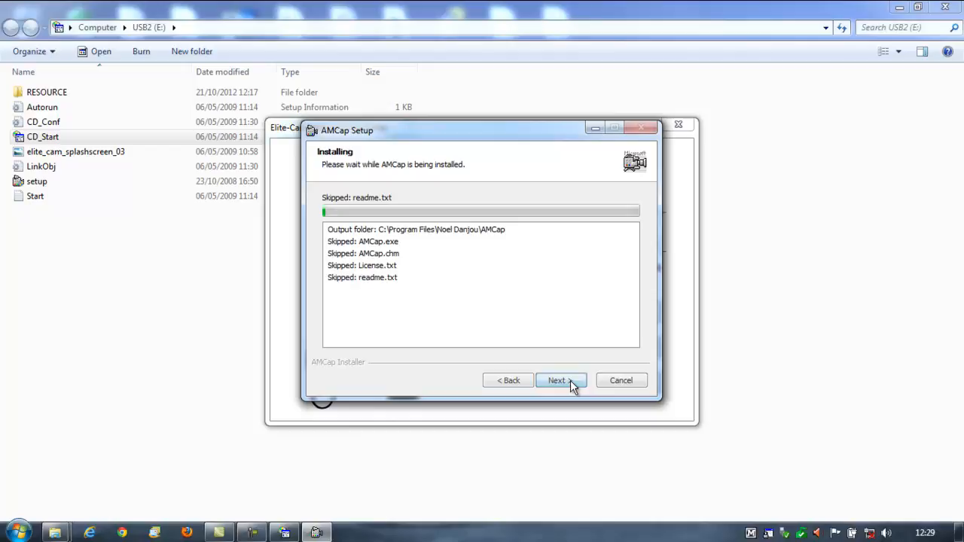
click(560, 379)
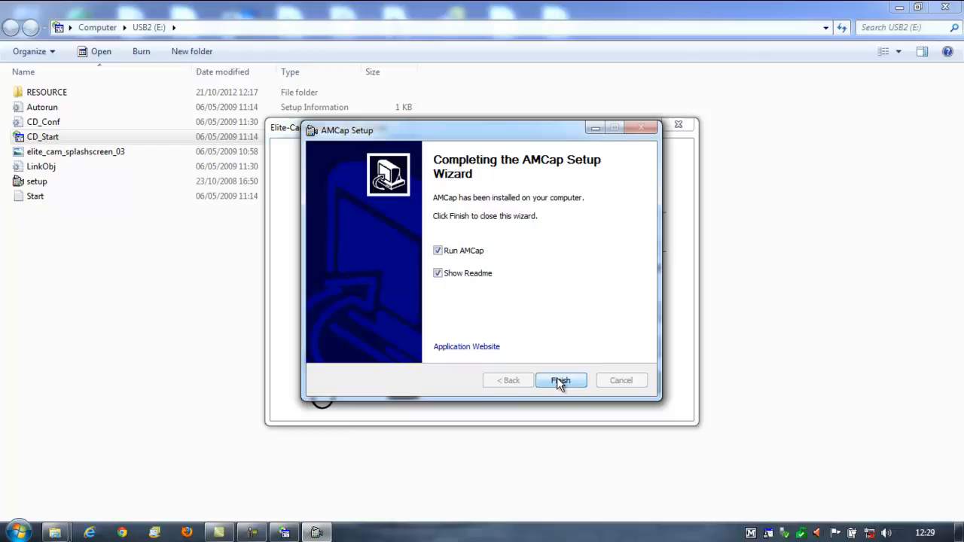
click(560, 380)
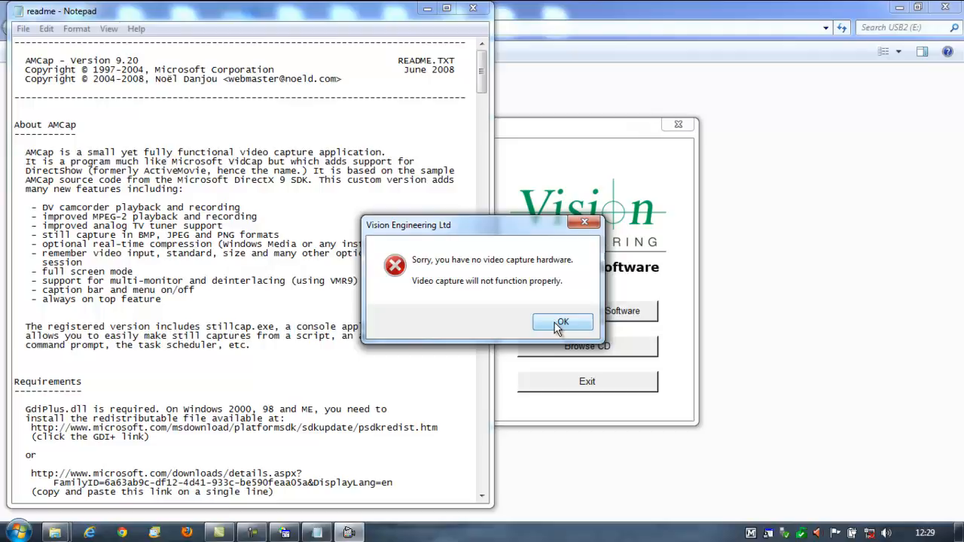
Acknowledge the no-video-capture-hardware warning and exit the Elite-Cam installer
click(563, 322)
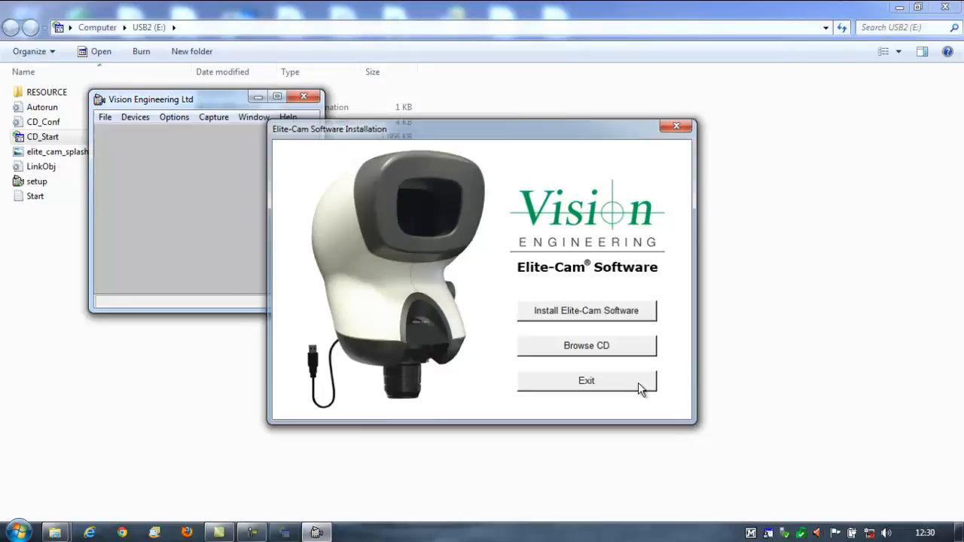
click(586, 379)
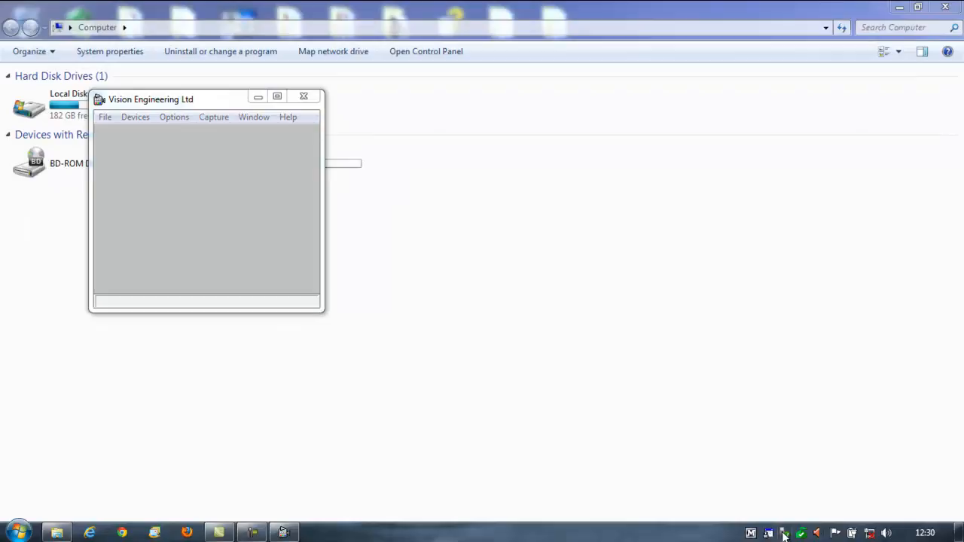
Acknowledge the Visual C++ runtime error and close the crashed AMCap program
click(783, 532)
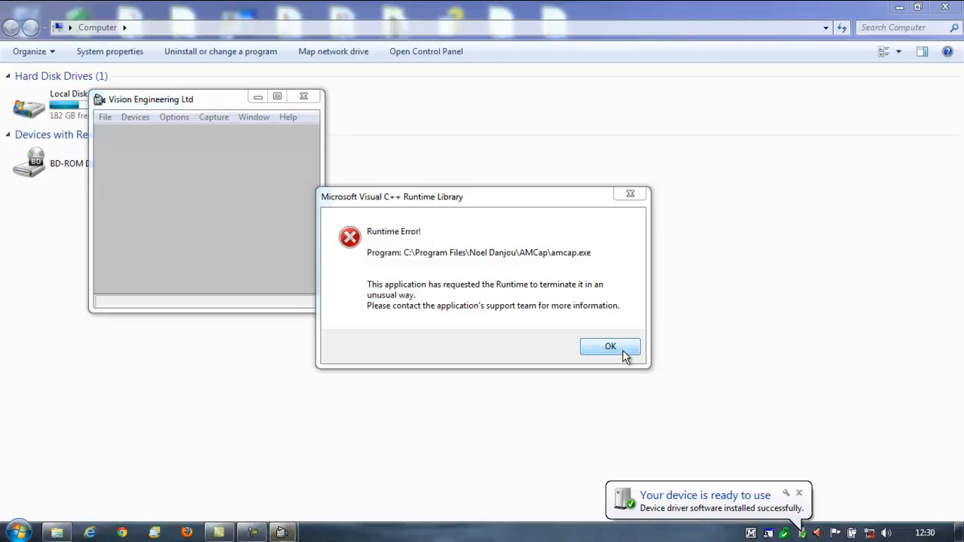
click(610, 346)
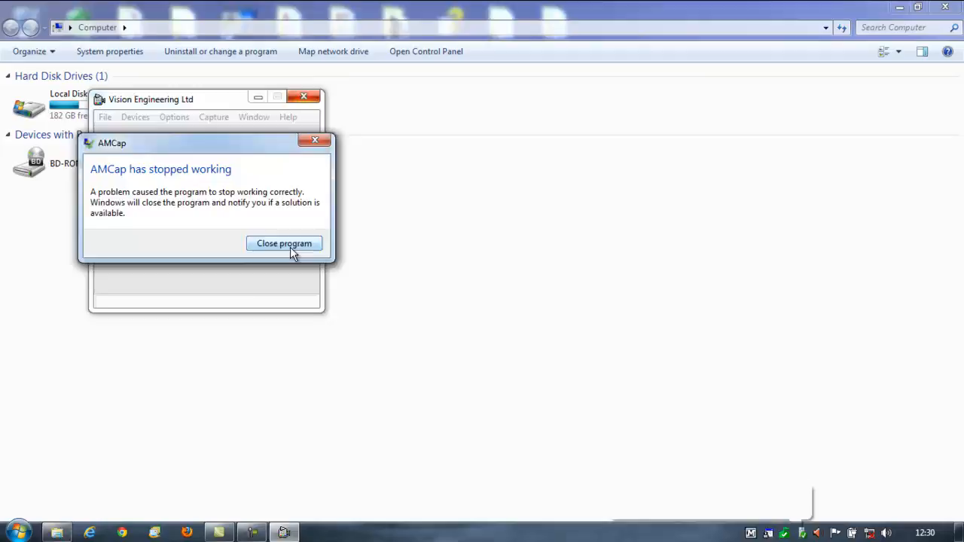
click(283, 244)
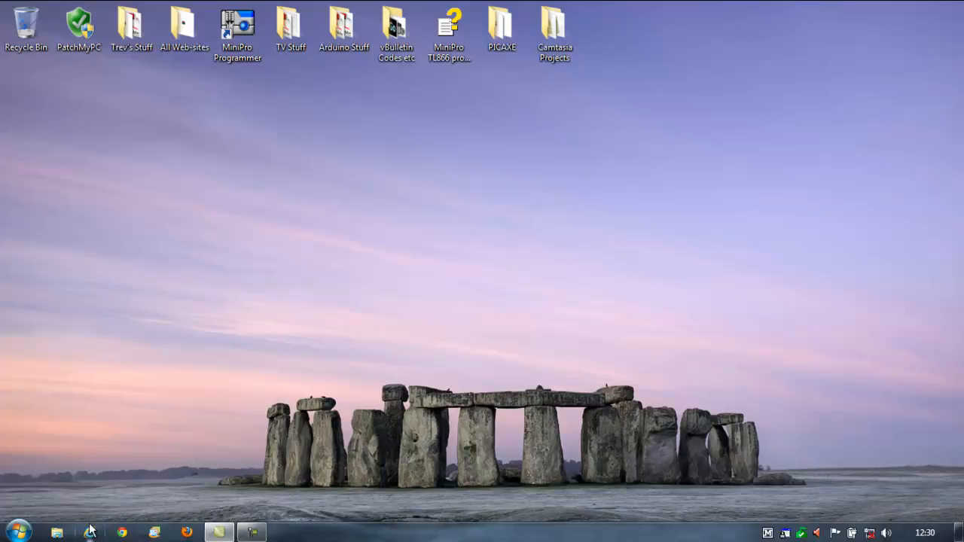
mouse_move(58, 232)
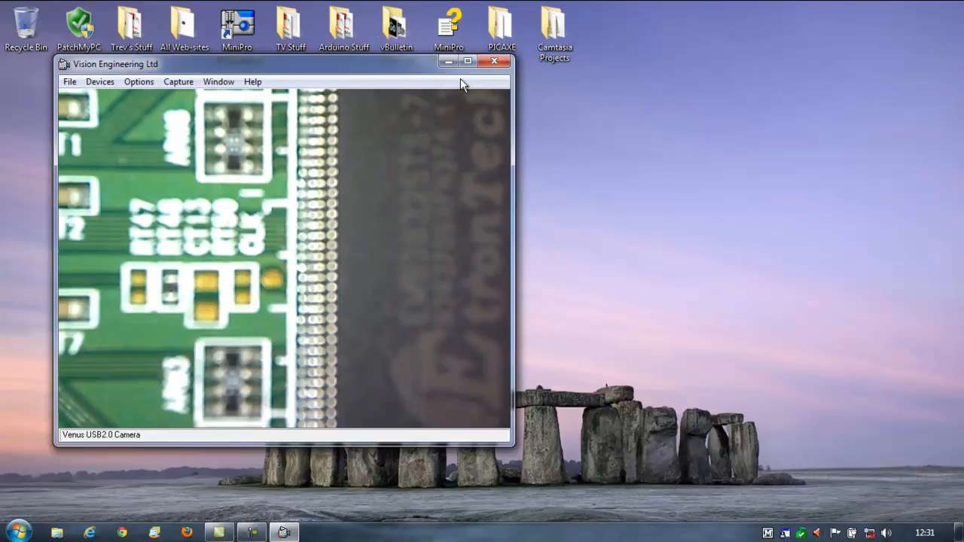
Maximize the live PCB view, check the Devices list and bring up Capture > Setup
click(472, 62)
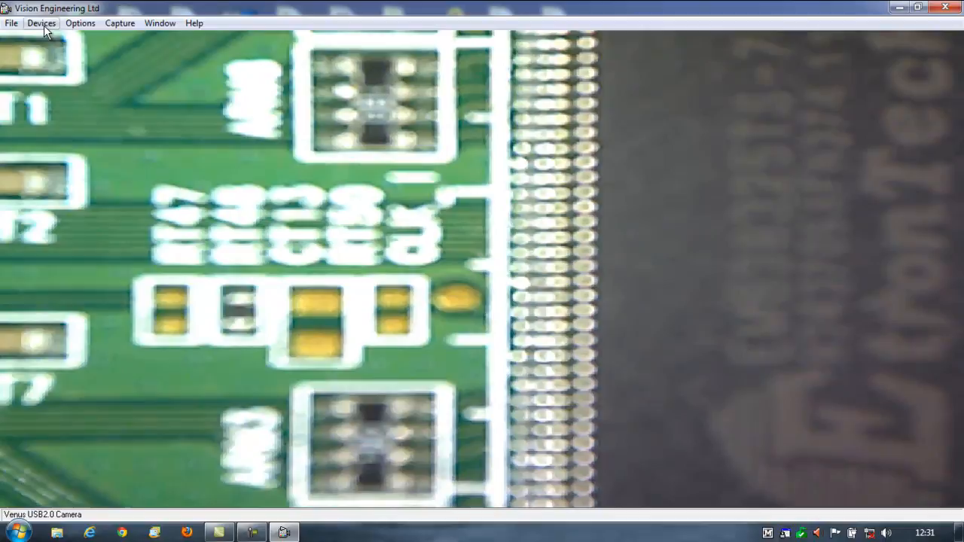
click(115, 25)
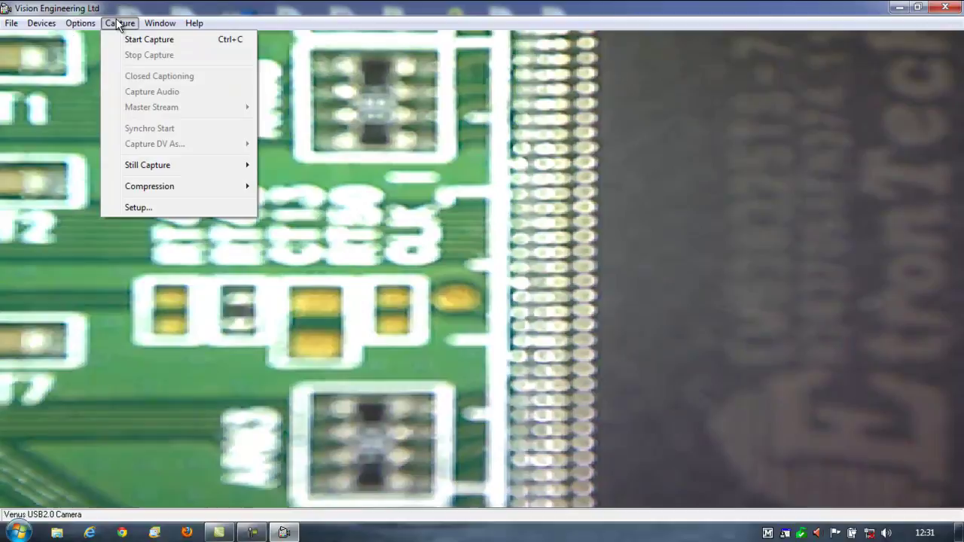
click(139, 207)
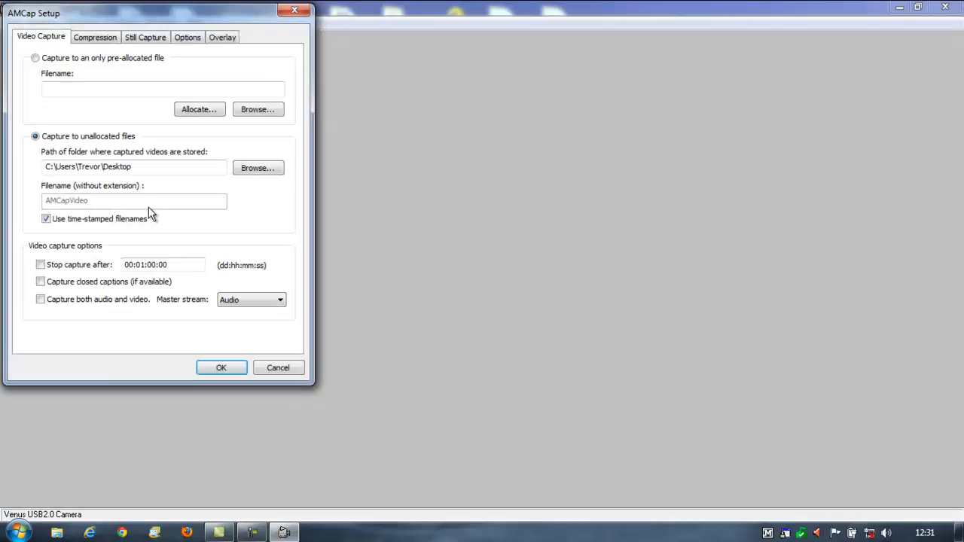
Review the Compression, Still Capture and Options settings, then list the available video renderers
click(109, 36)
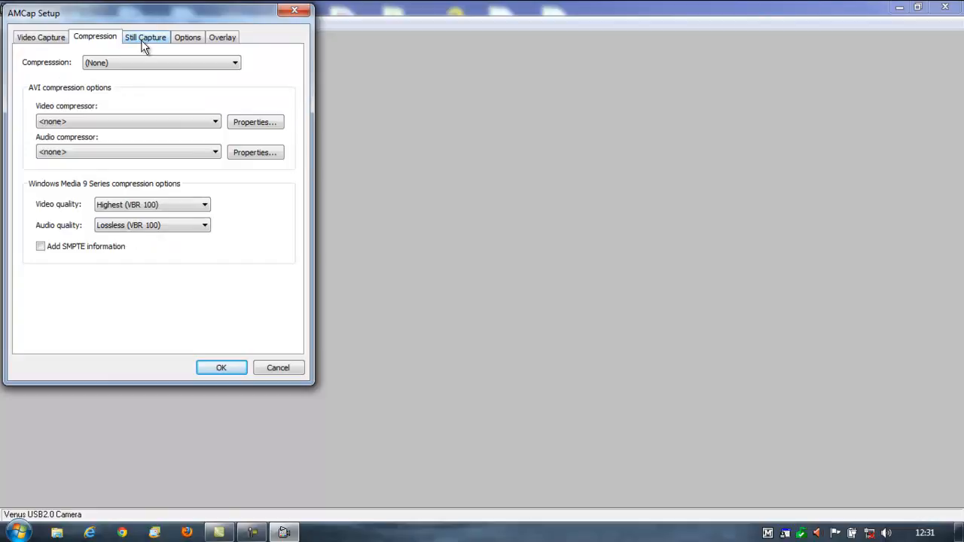
click(154, 36)
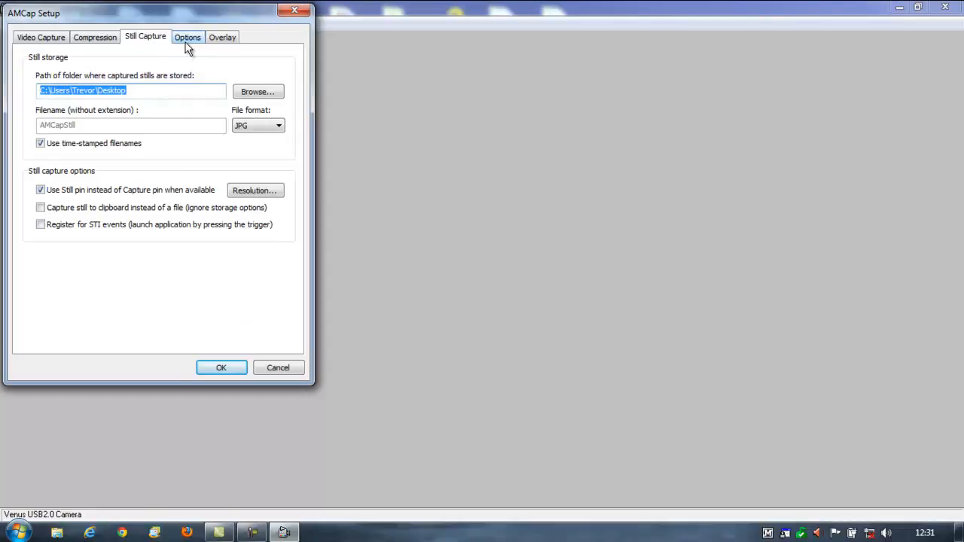
click(187, 36)
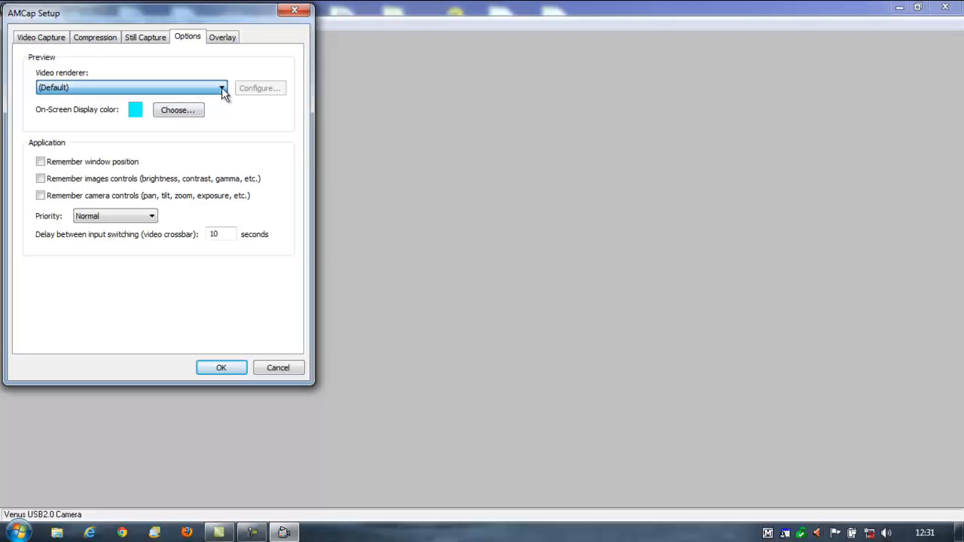
click(45, 36)
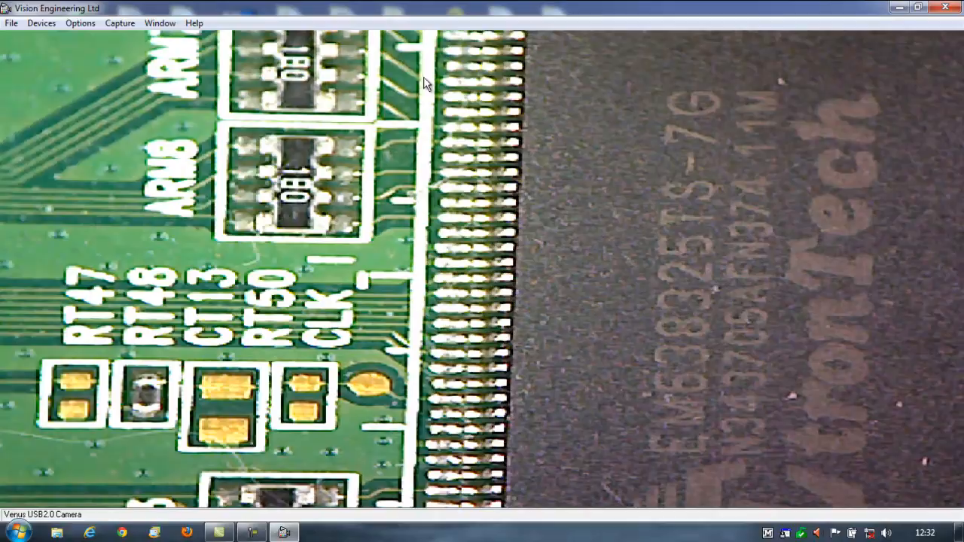
Confirm Venus USB2.0 Camera is the ticked device and browse the Options and Capture menus
click(45, 24)
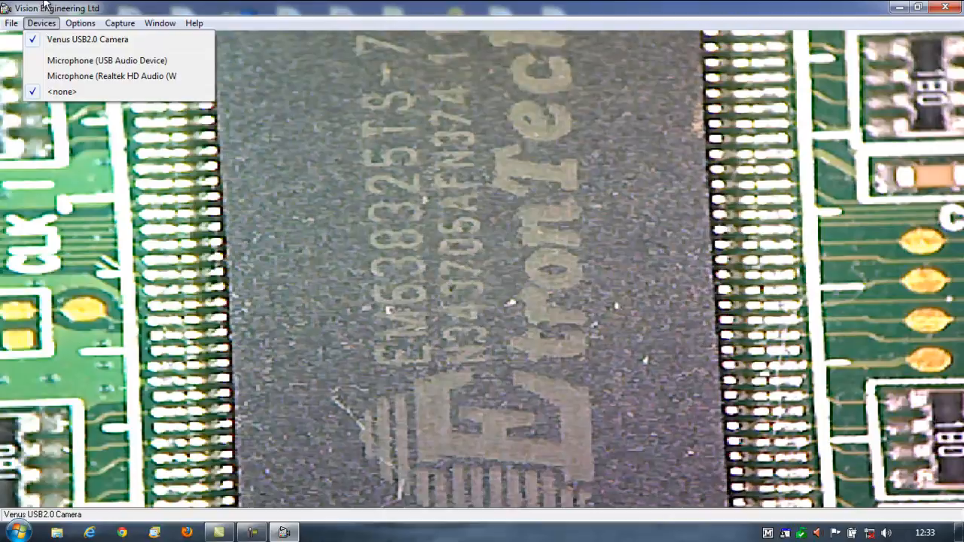
click(105, 22)
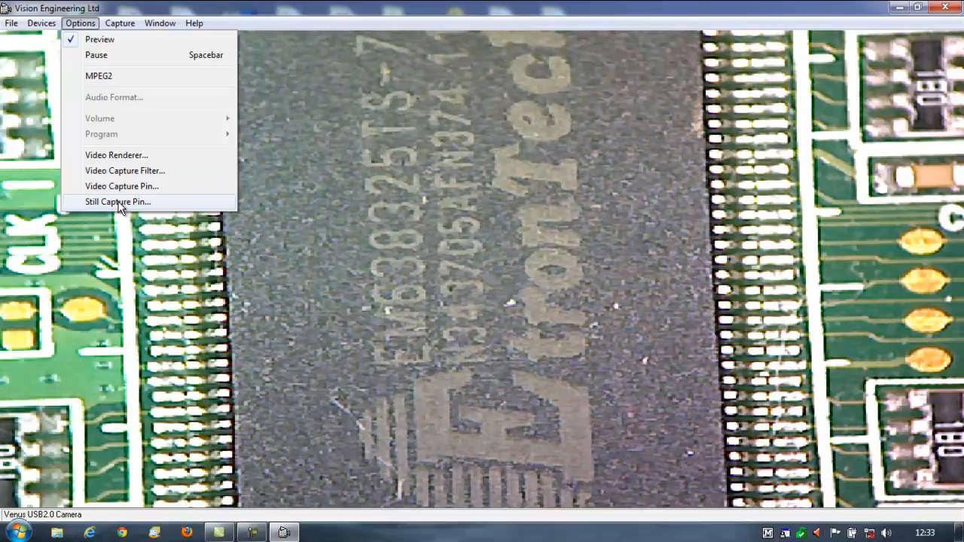
click(119, 22)
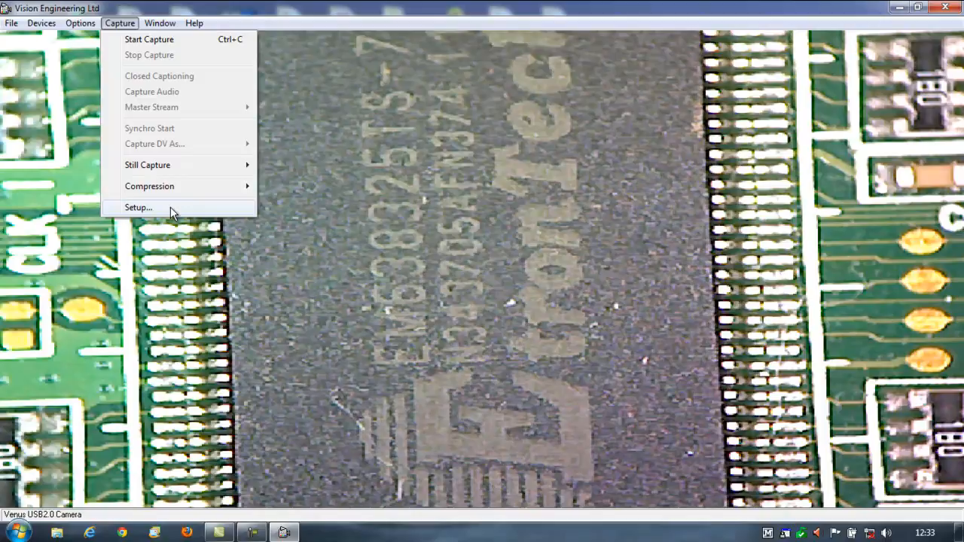
click(139, 207)
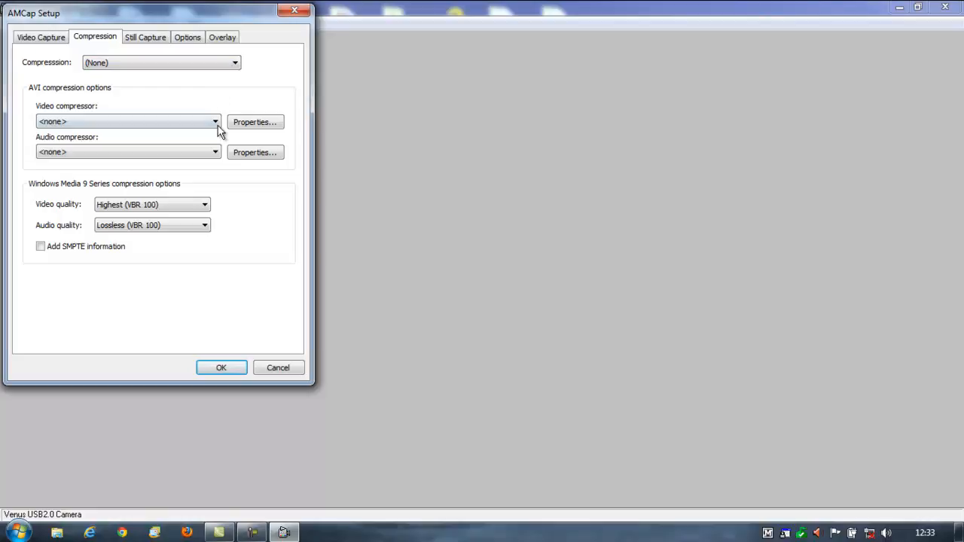
click(205, 205)
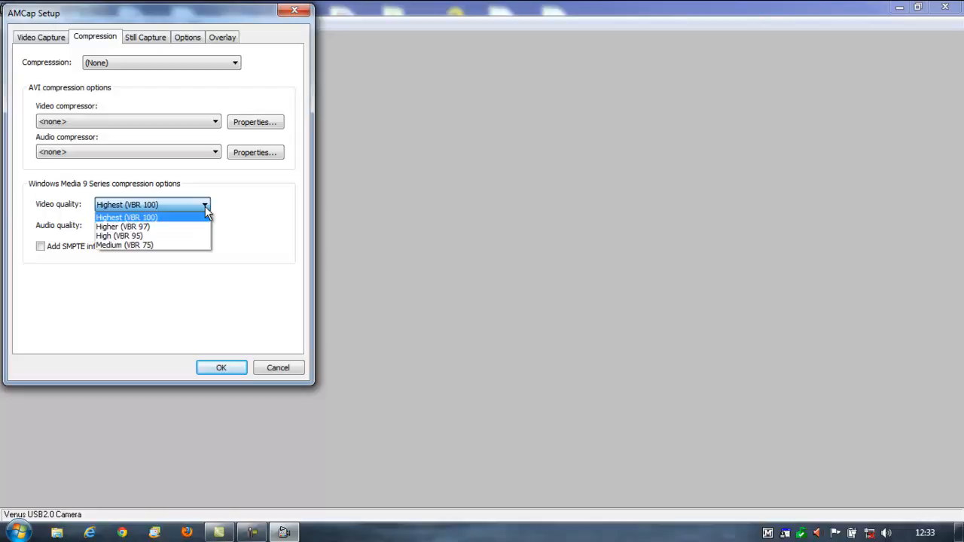
click(194, 36)
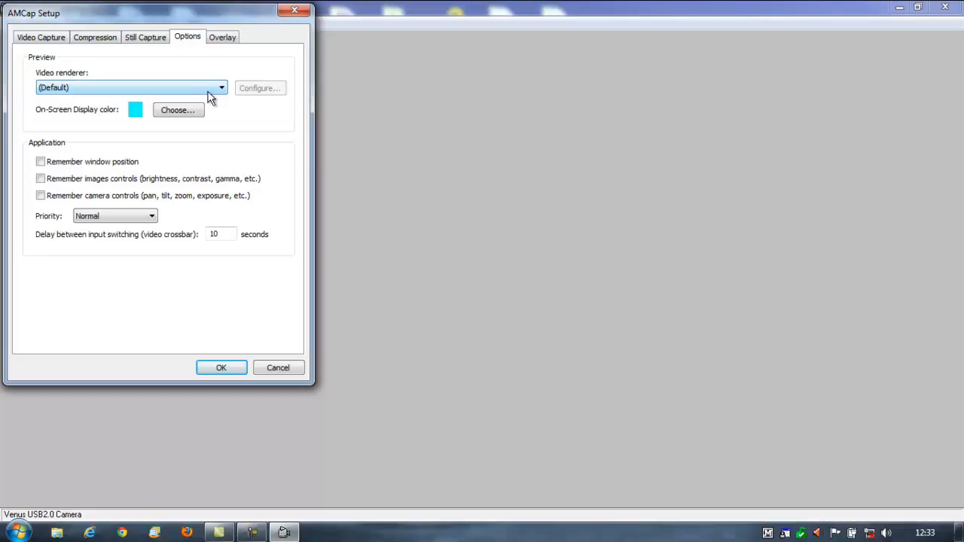
click(218, 87)
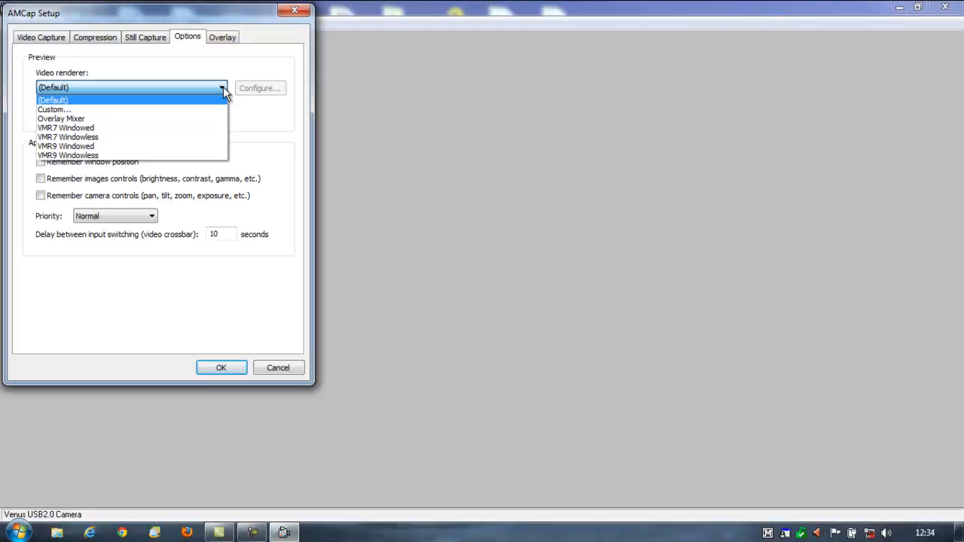
mouse_move(139, 148)
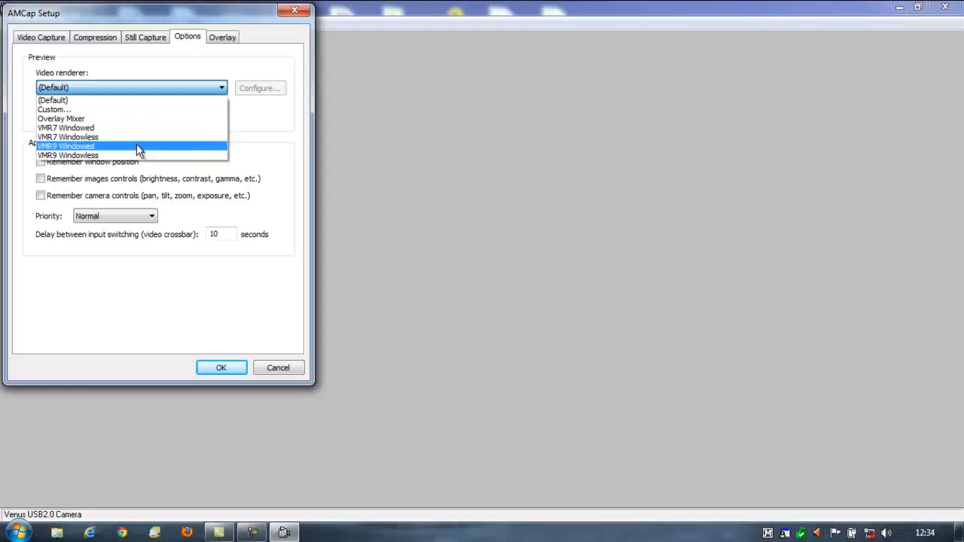
click(42, 36)
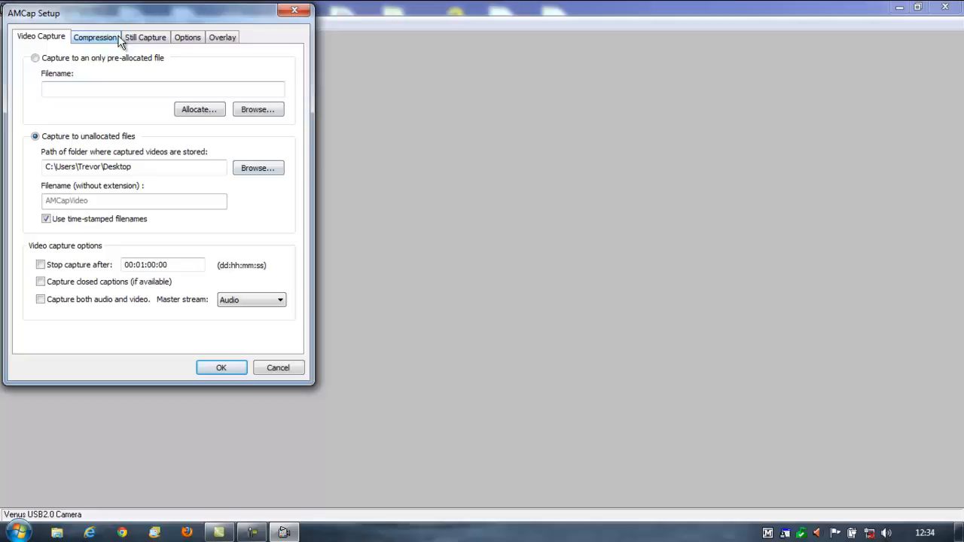
click(98, 36)
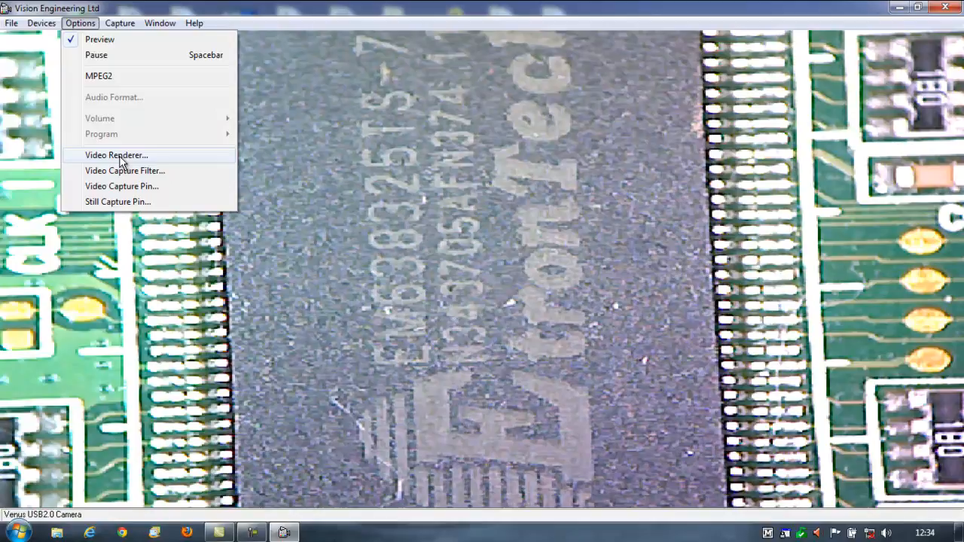
click(116, 155)
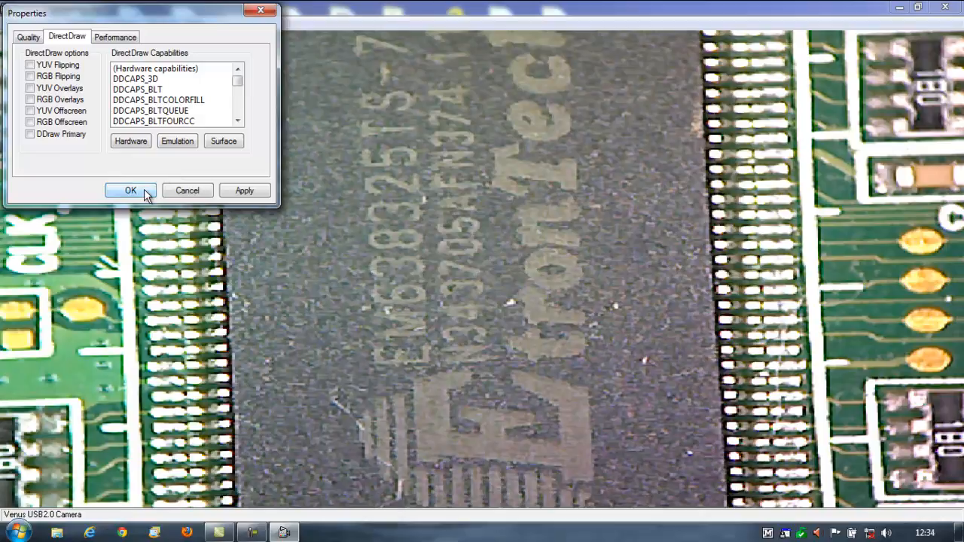
click(130, 189)
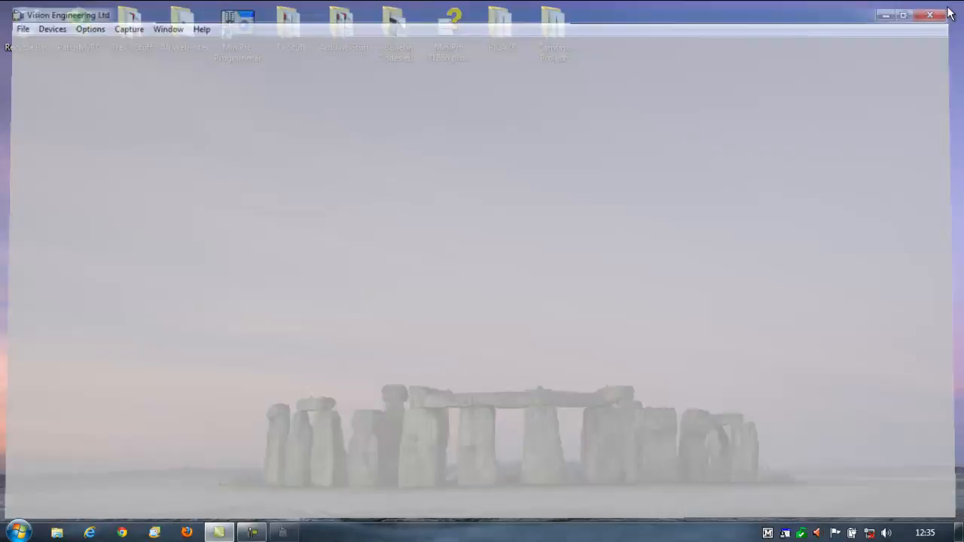
Restore the AMCap window down to a smaller window on the desktop
click(12, 534)
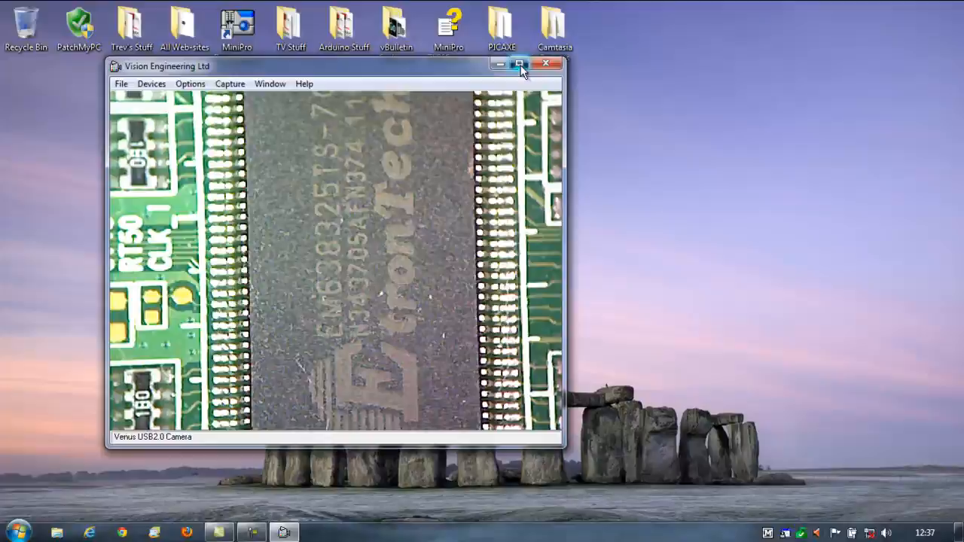
click(515, 64)
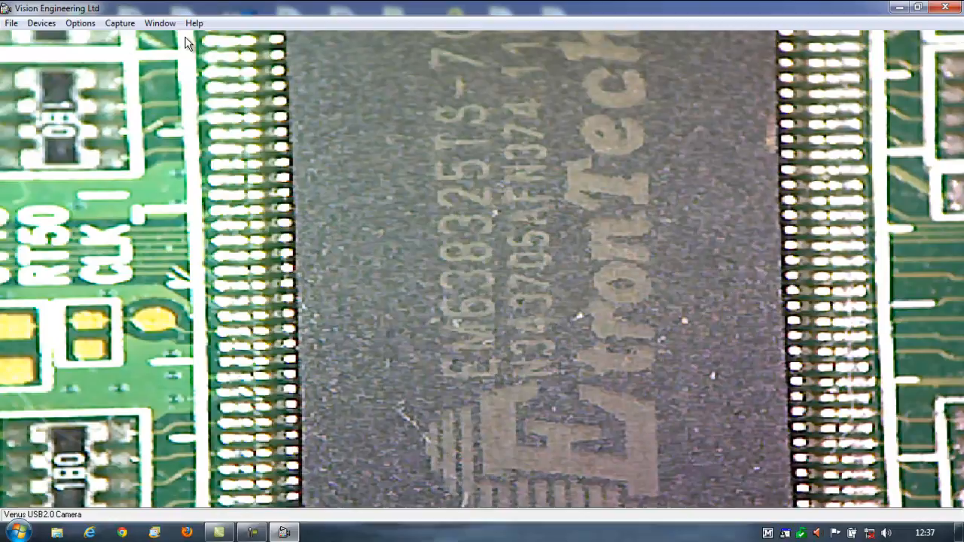
click(118, 24)
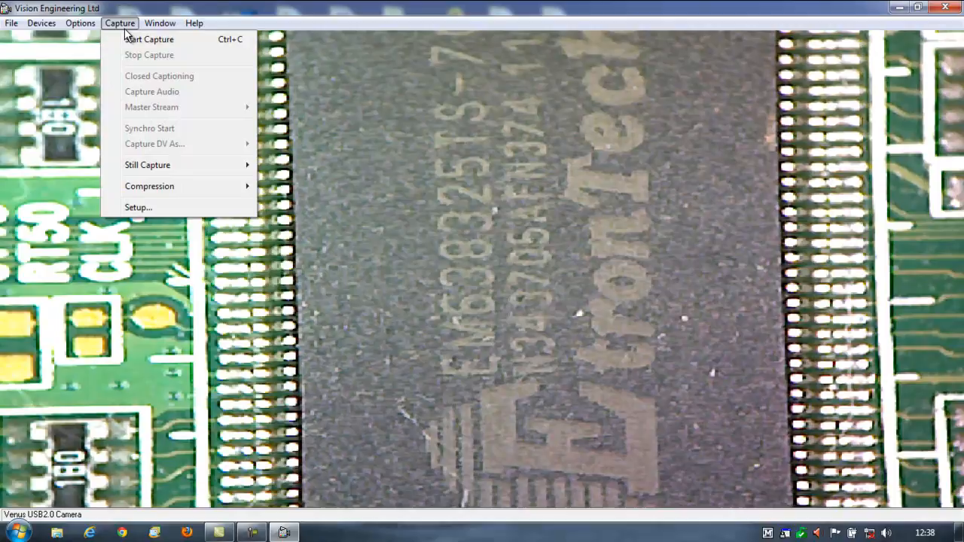
click(160, 22)
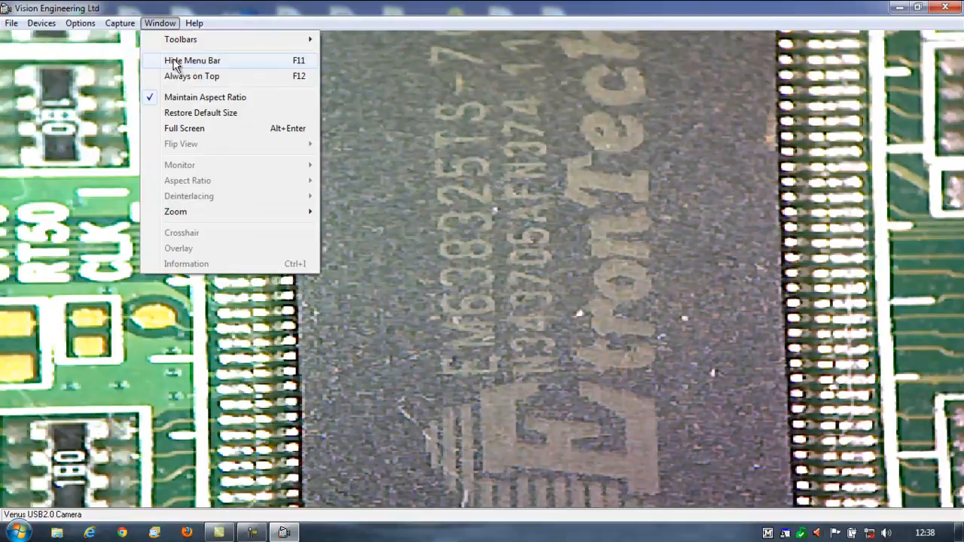
mouse_move(208, 159)
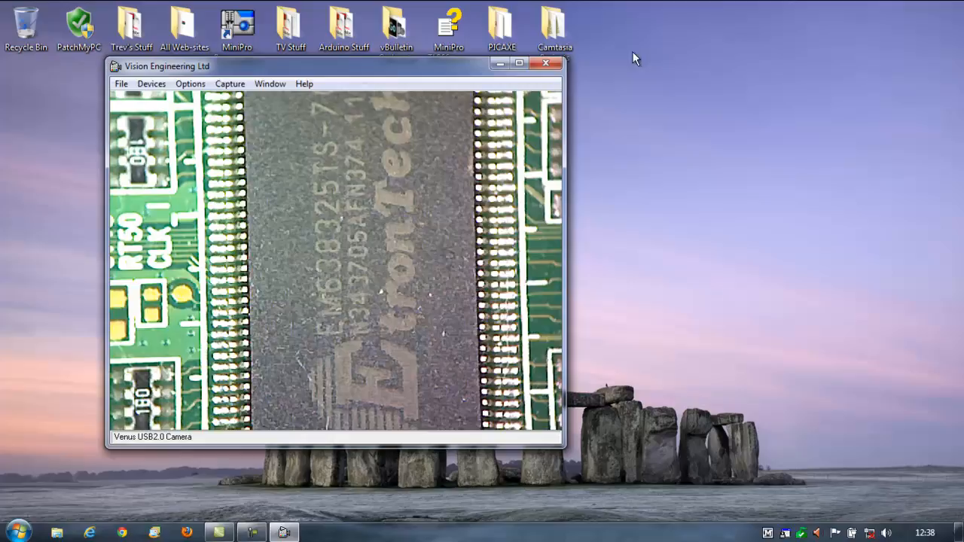
Check the Capture and Devices menus, then bring up AMCap Setup on the Video Capture tab
click(229, 84)
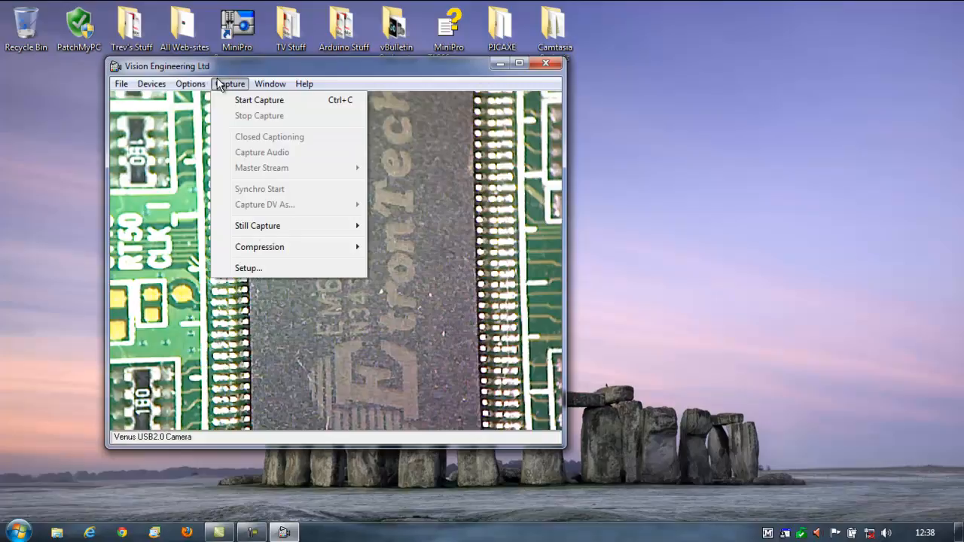
click(151, 84)
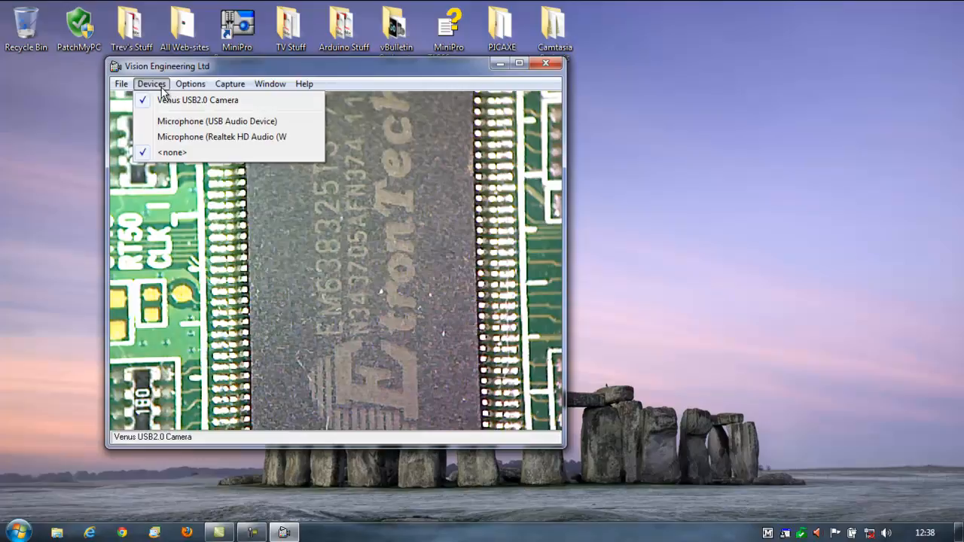
click(229, 85)
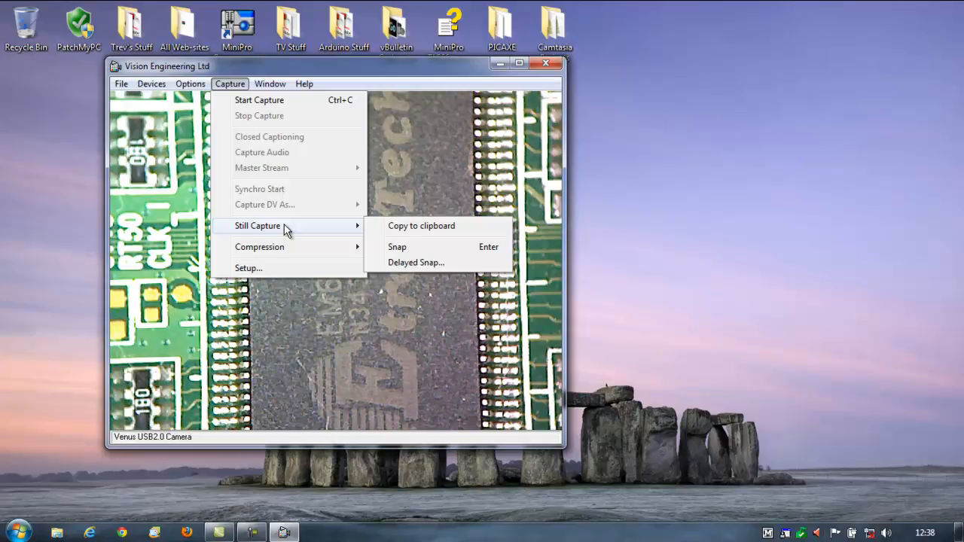
click(248, 268)
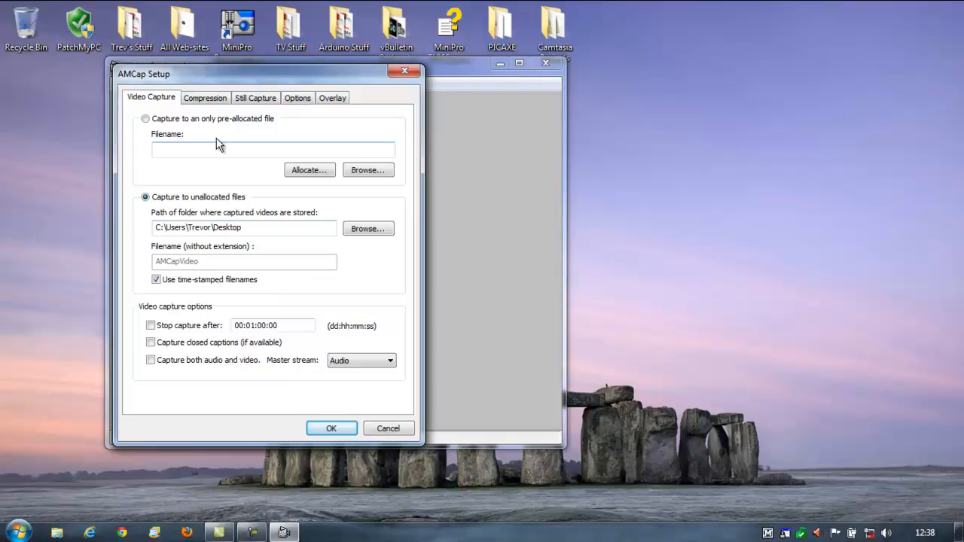
Review the Compression settings in AMCap Setup and close it back to the live view
click(205, 98)
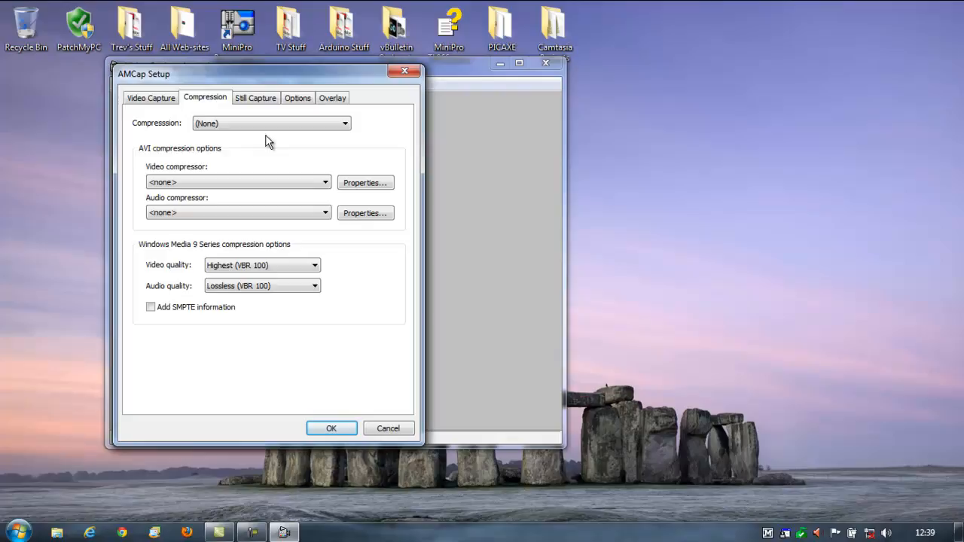
click(298, 97)
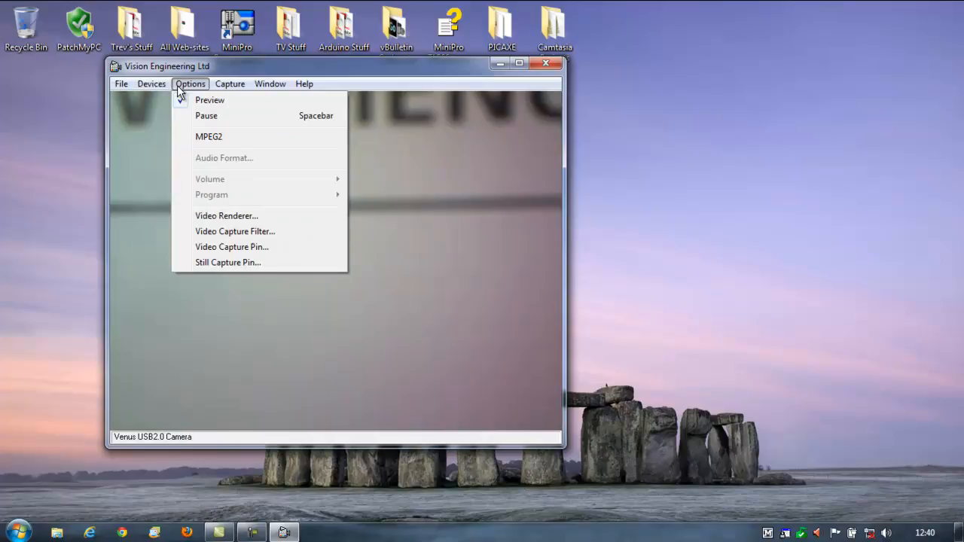
Refocus the microscope on the PCB memory chip and bring up the Window display options
click(270, 85)
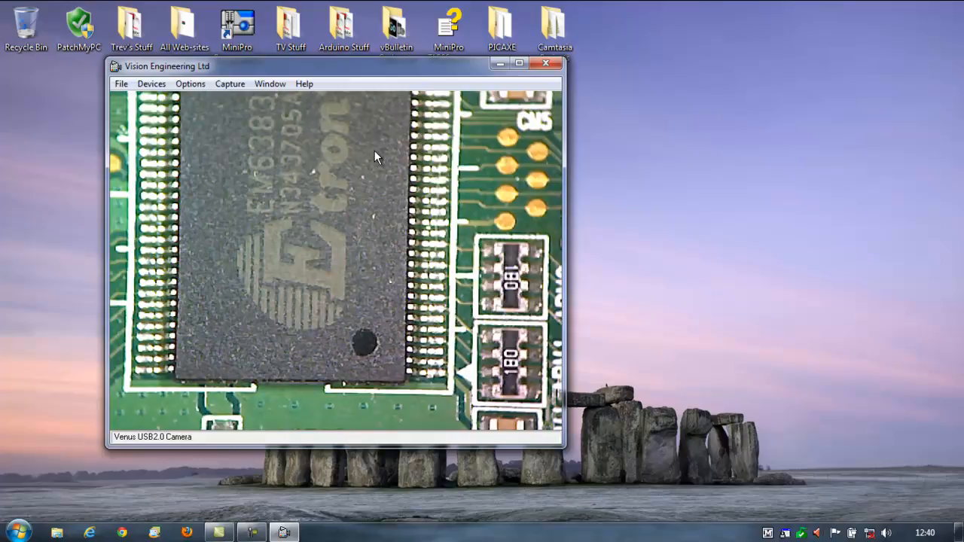
click(270, 85)
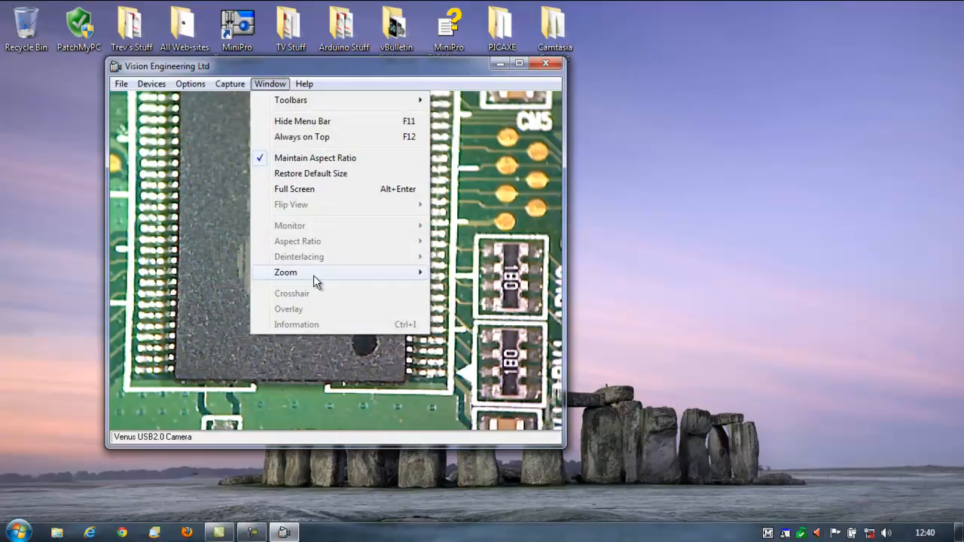
In Zoom and Pan, pan vertically and sideways until the chip markings and pin rows are framed
click(286, 273)
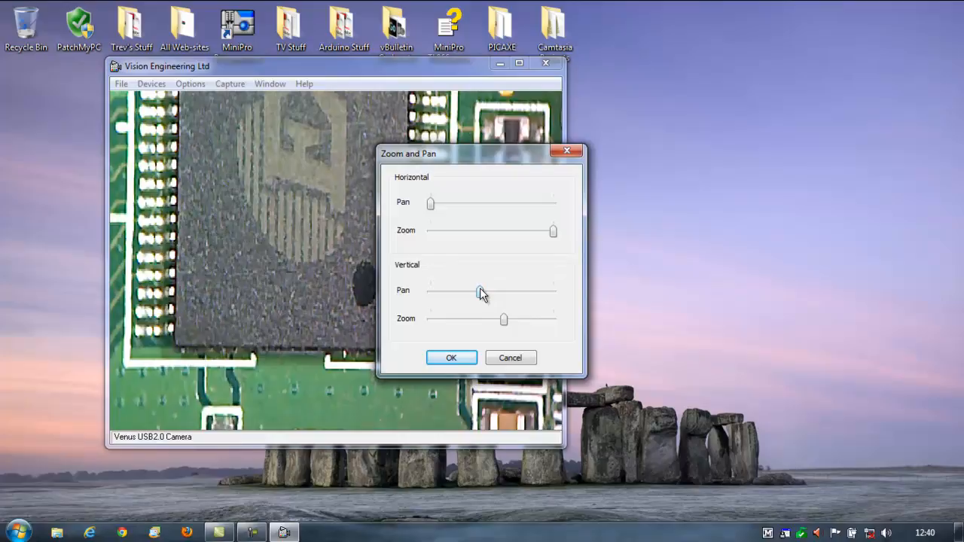
drag(431, 204, 467, 203)
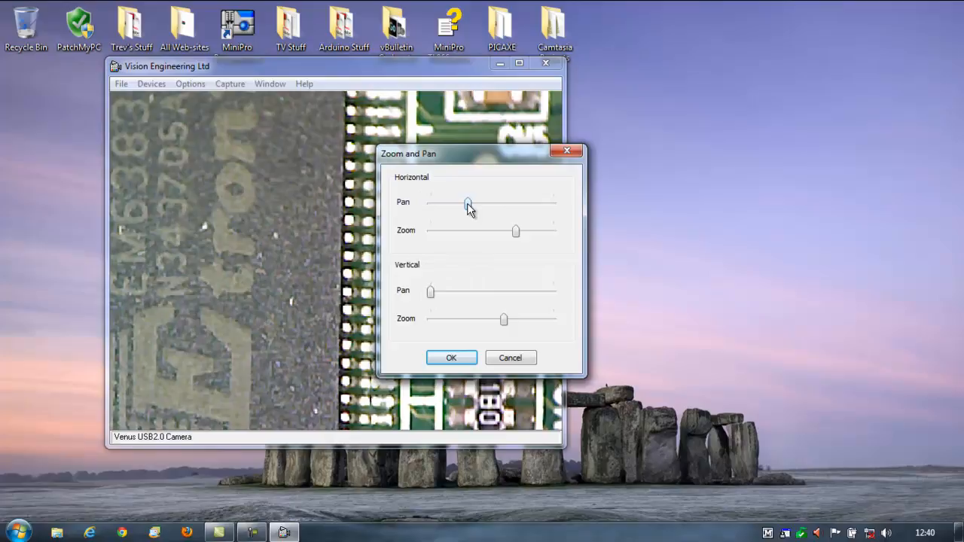
drag(515, 232, 461, 232)
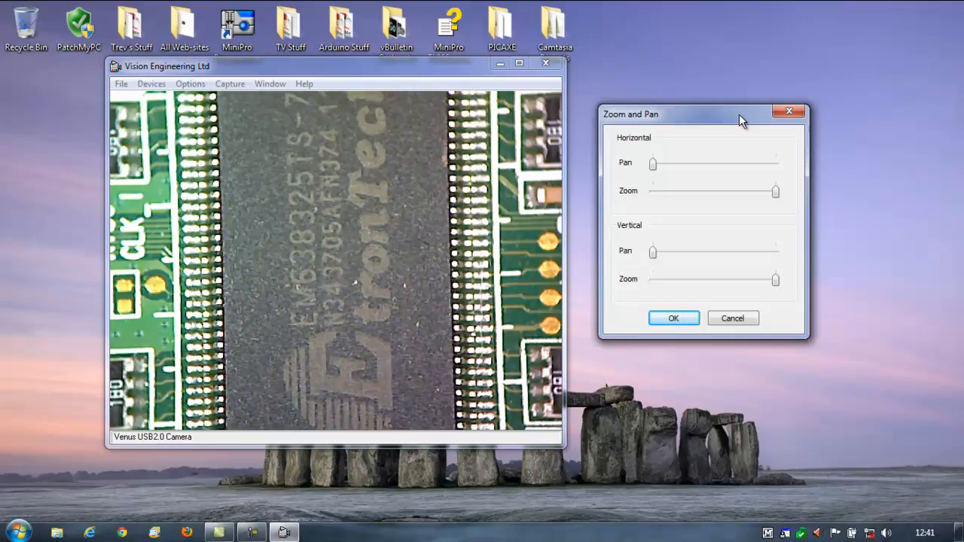
mouse_move(516, 68)
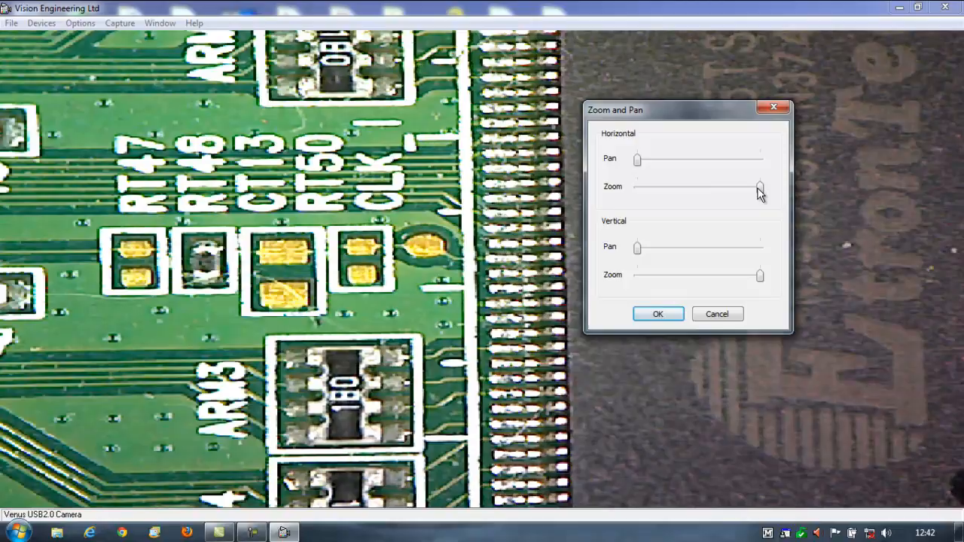
Try the horizontal zoom and vertical pan sliders, then return to full zoom and minimum pan on the LMX6322 chip
drag(759, 186, 683, 187)
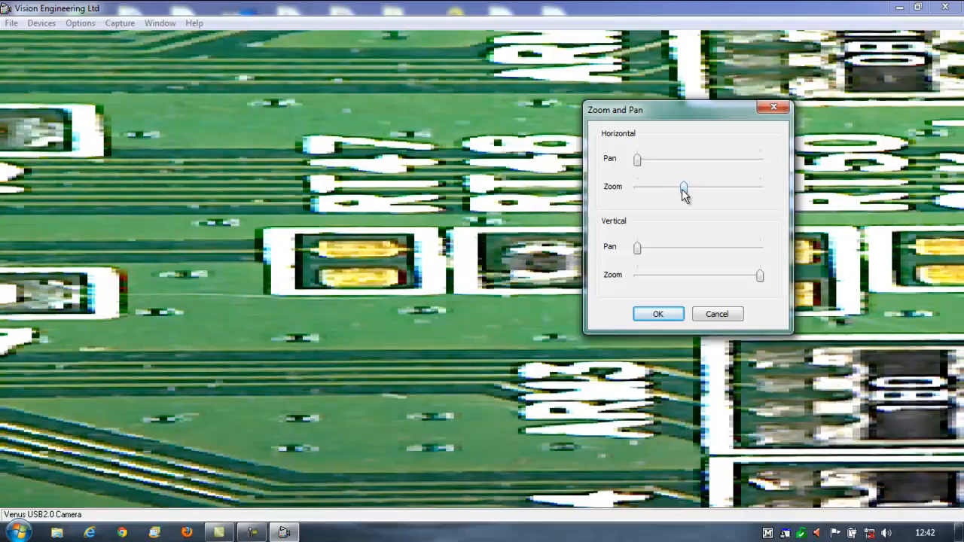
drag(683, 187, 759, 187)
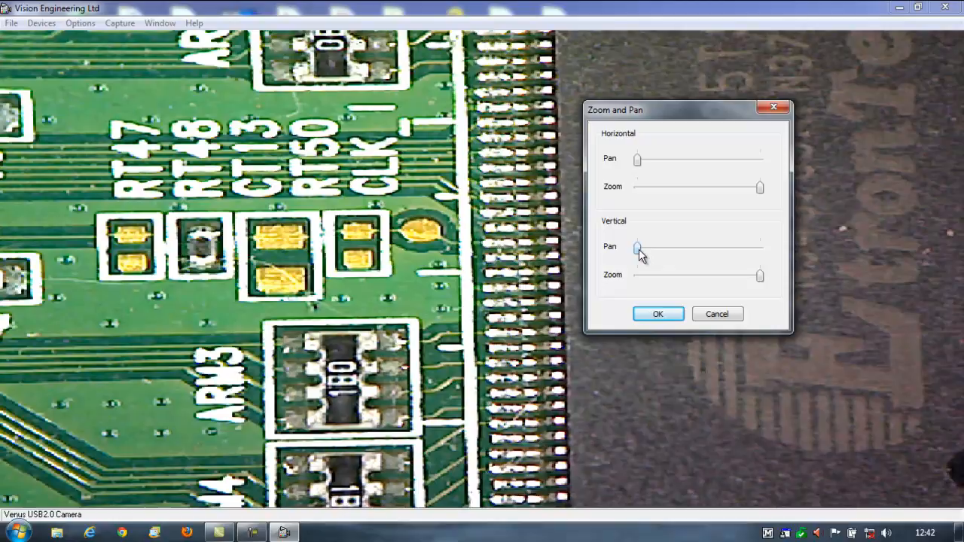
drag(635, 247, 670, 247)
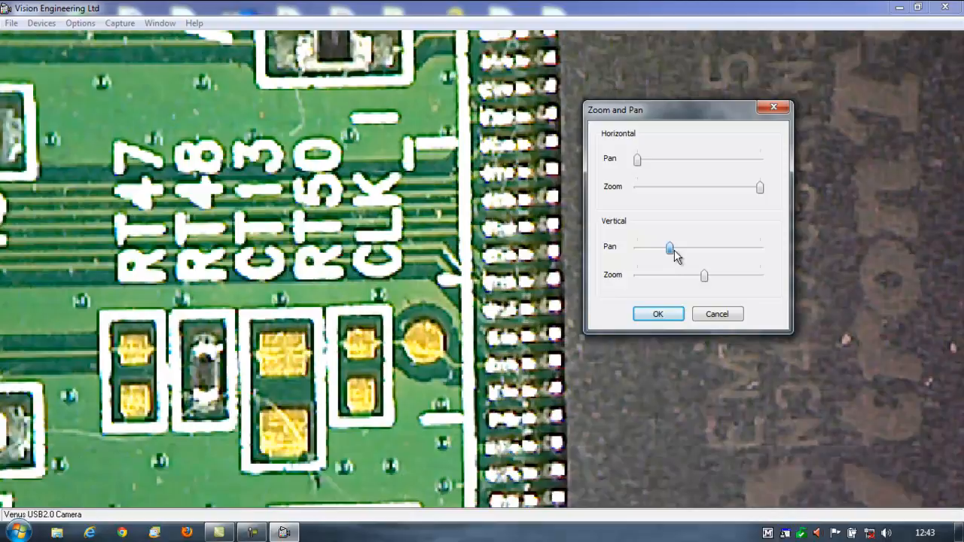
drag(669, 247, 681, 247)
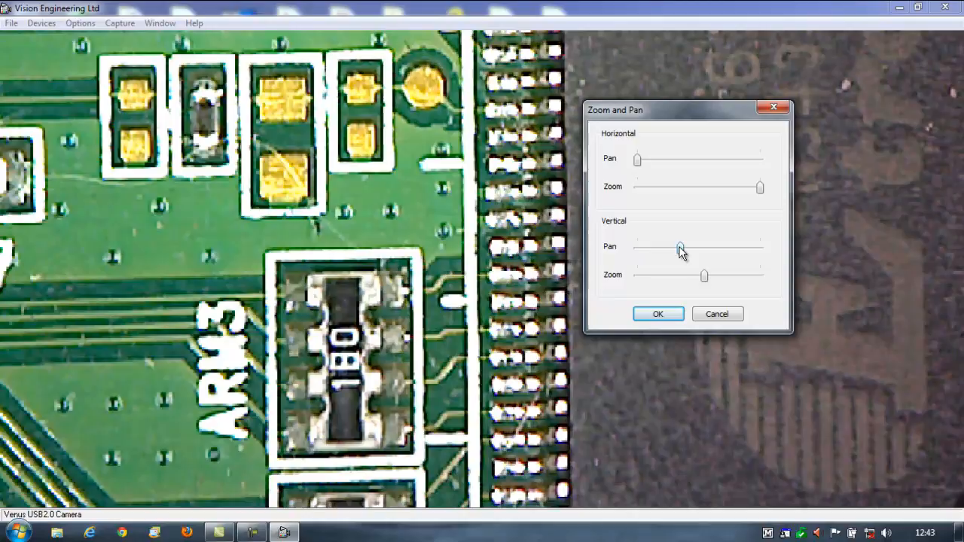
drag(680, 247, 636, 247)
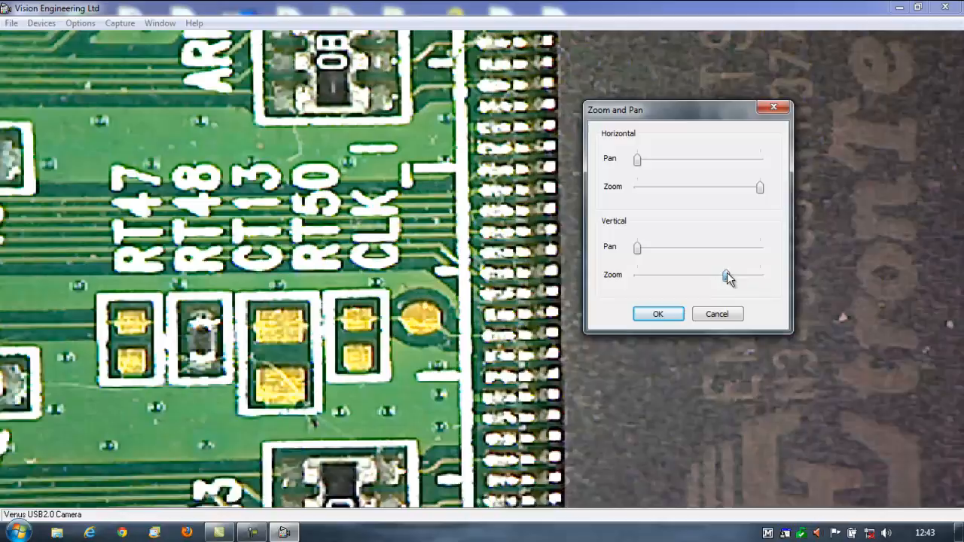
drag(725, 274, 759, 274)
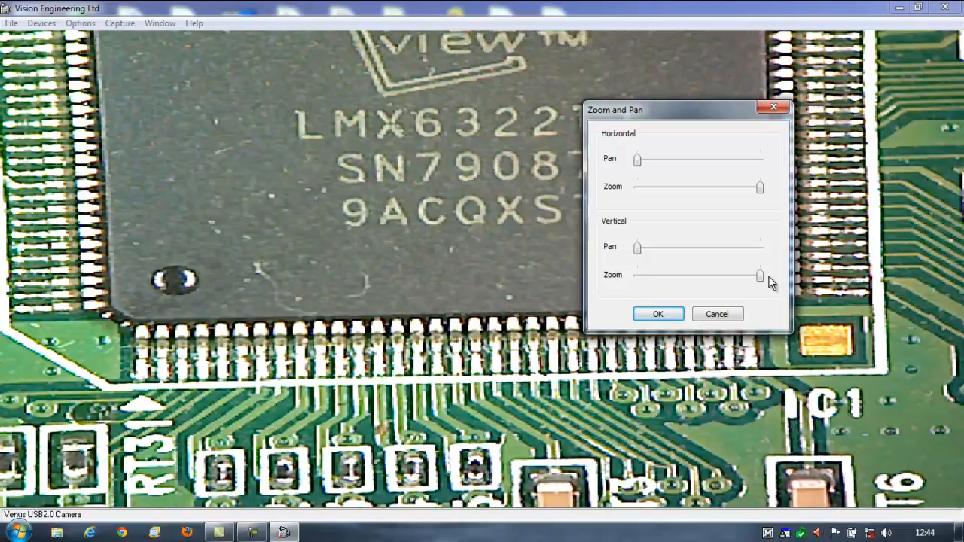
Accept the Zoom and Pan settings, browse the Window menu, and bring up the capture Setup dialog
click(658, 313)
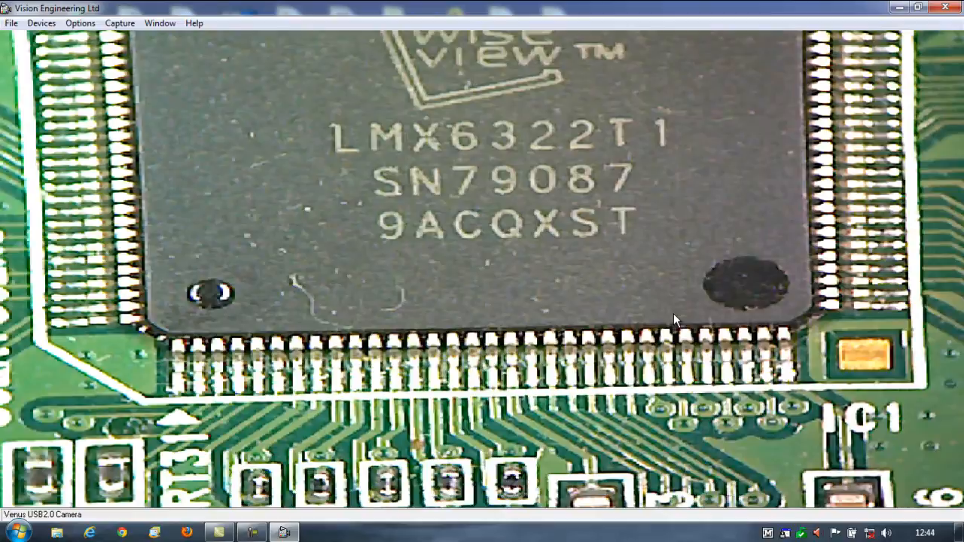
click(160, 22)
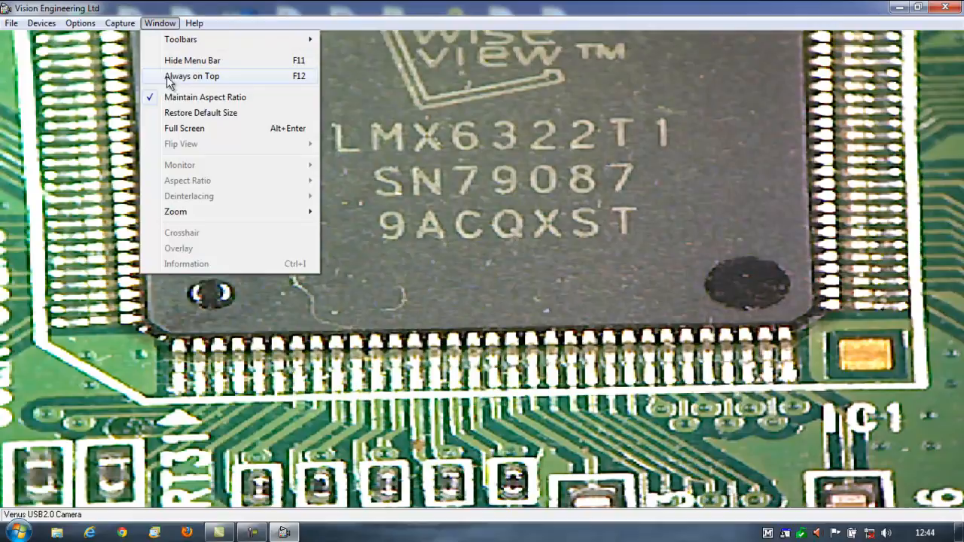
mouse_move(211, 96)
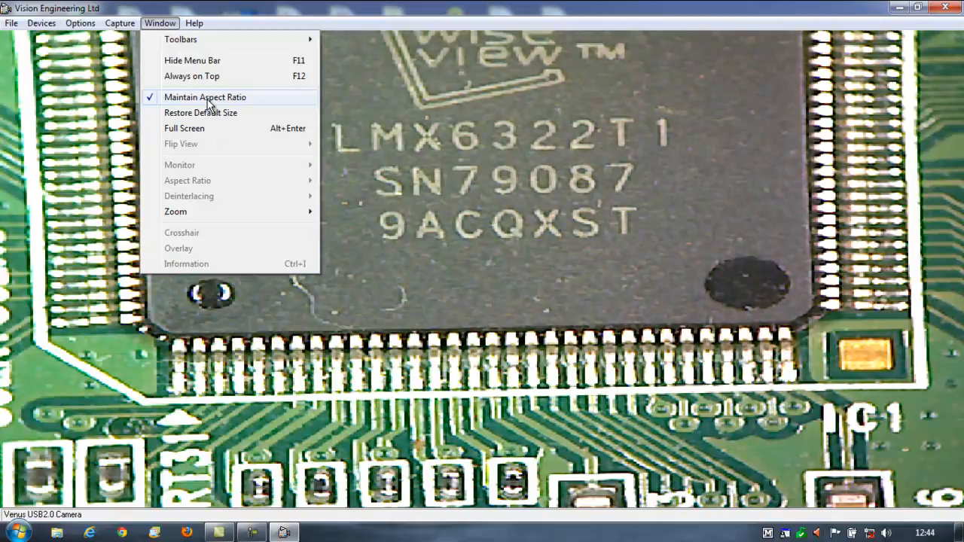
mouse_move(181, 39)
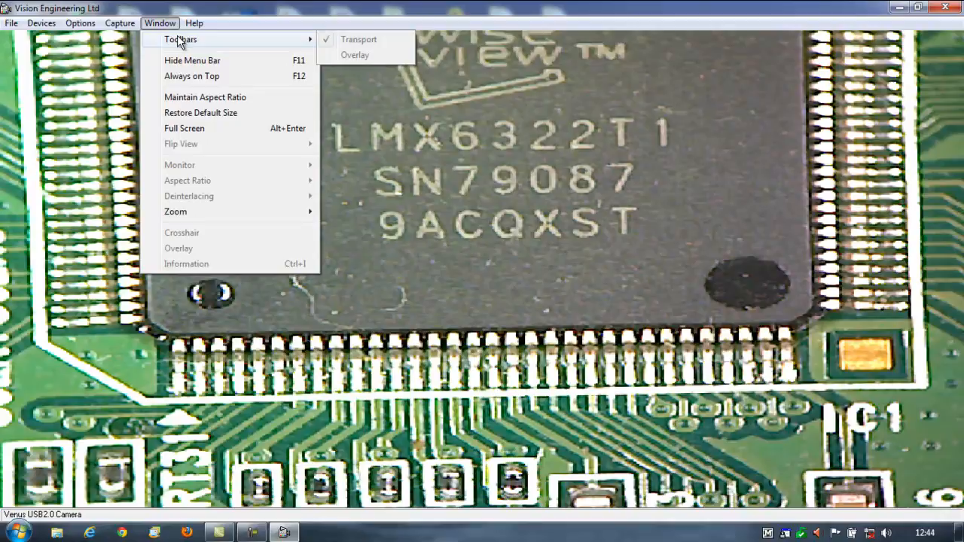
click(111, 22)
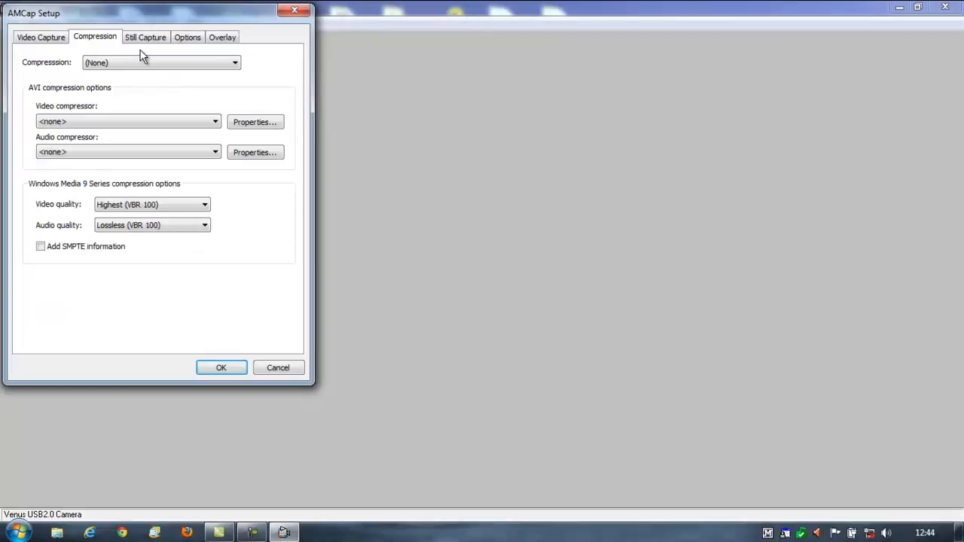
Review the Options, Overlay and Video Capture tabs in Setup and cancel without changes
click(187, 36)
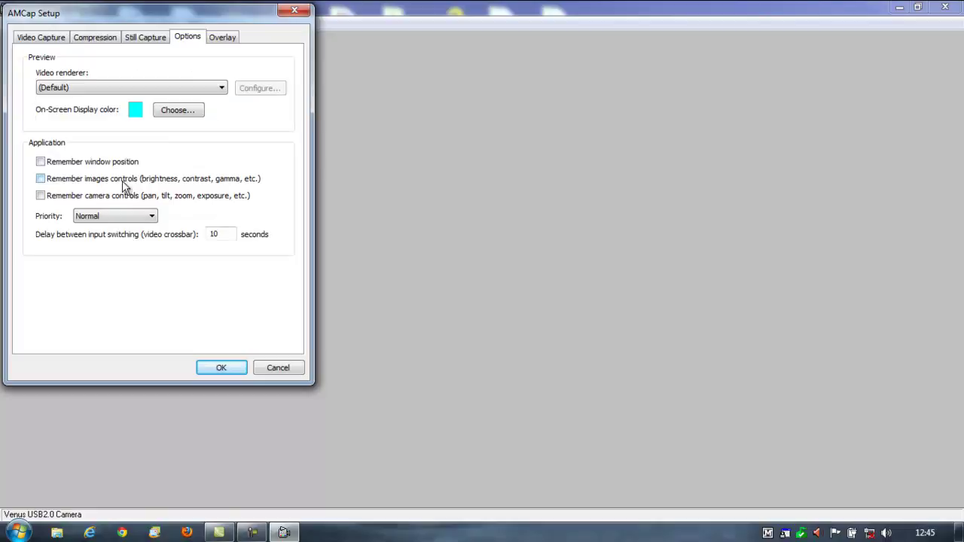
click(226, 37)
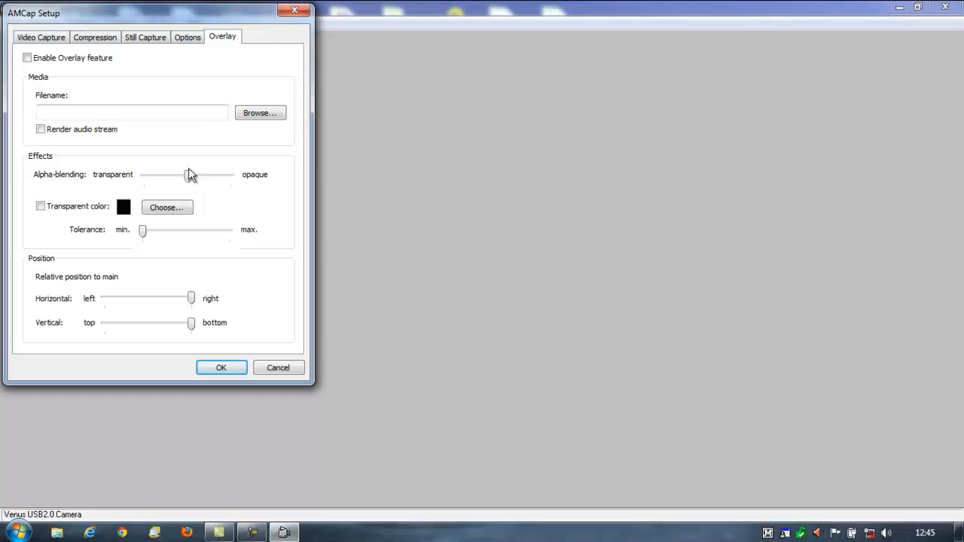
click(39, 36)
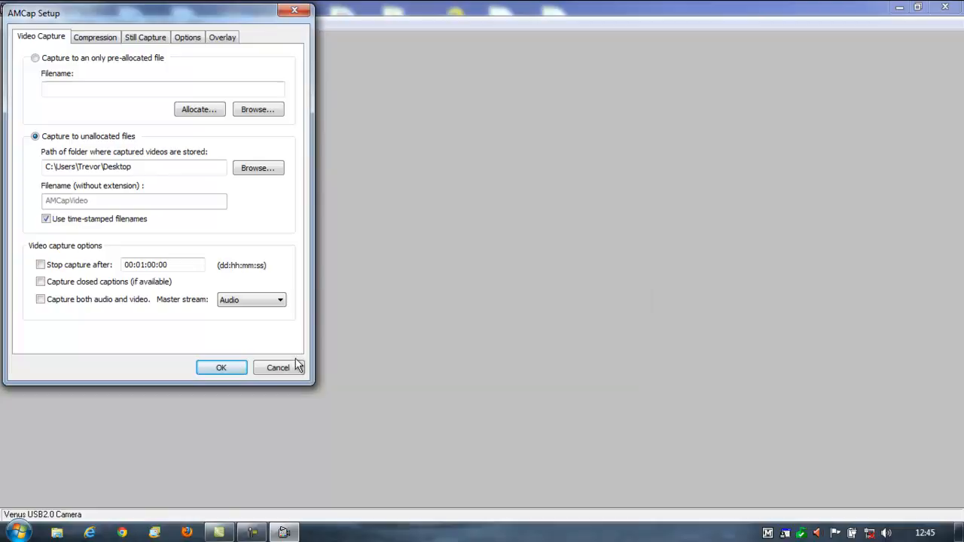
click(220, 368)
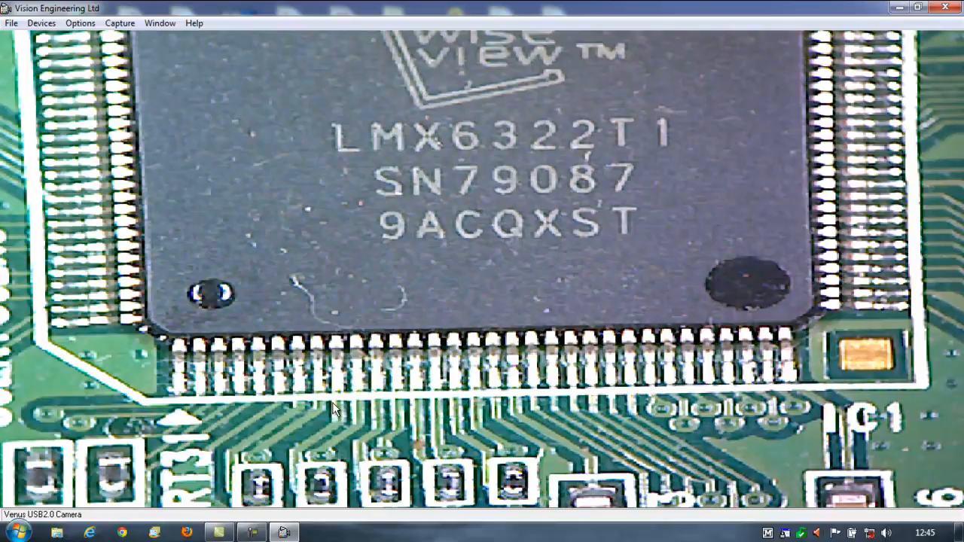
From the Start menu, open Control Panel and its Display screen-resolution settings
click(15, 528)
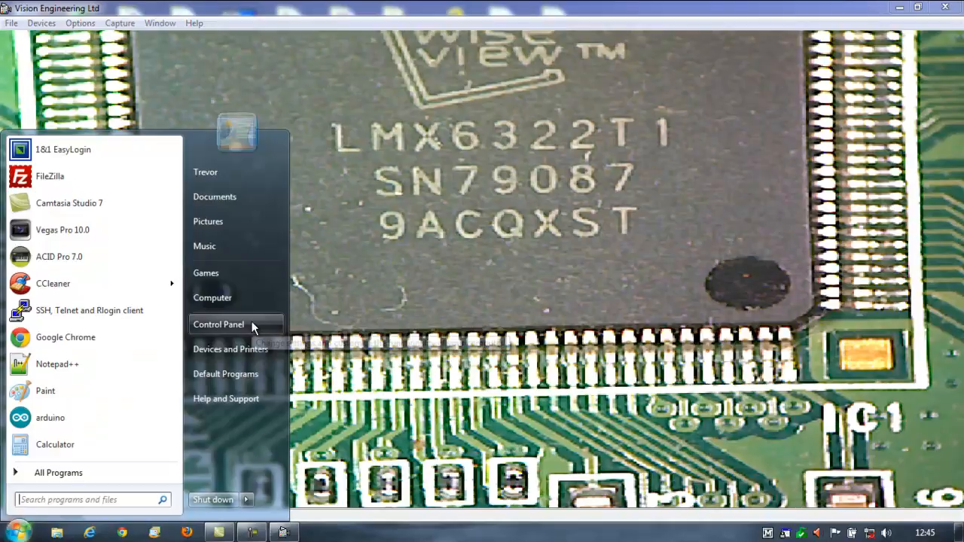
click(218, 325)
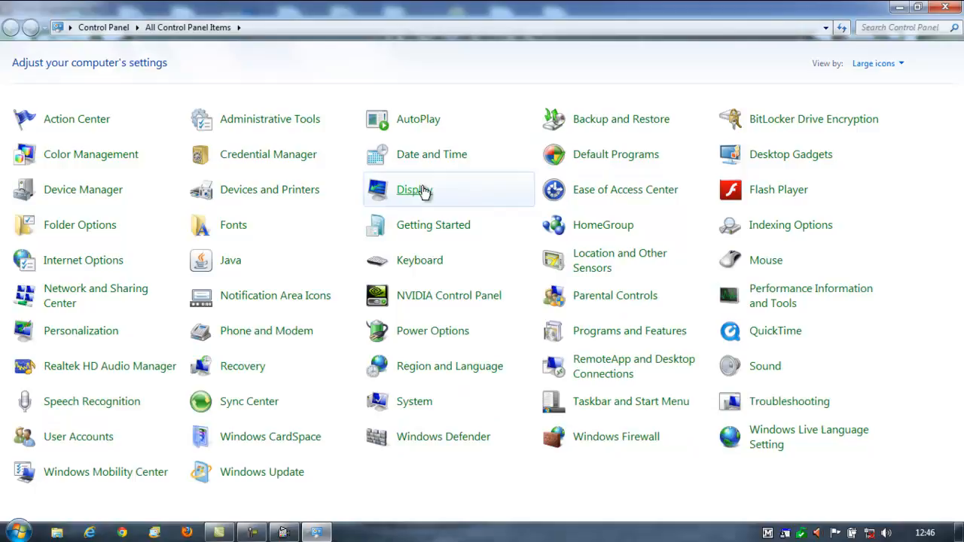
click(410, 189)
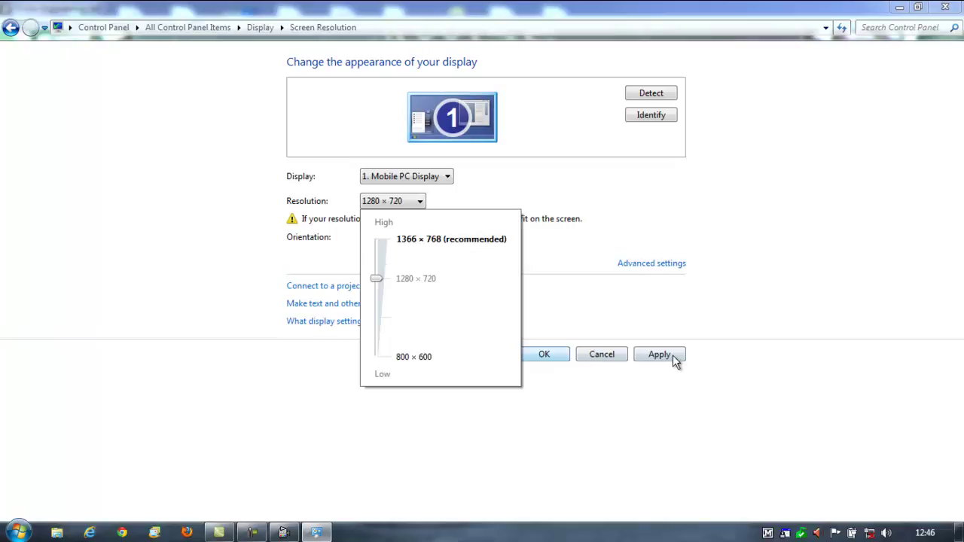
Try 1280 × 720, revert to 1366 × 768, close the settings and restore AMCap to a smaller window
click(659, 354)
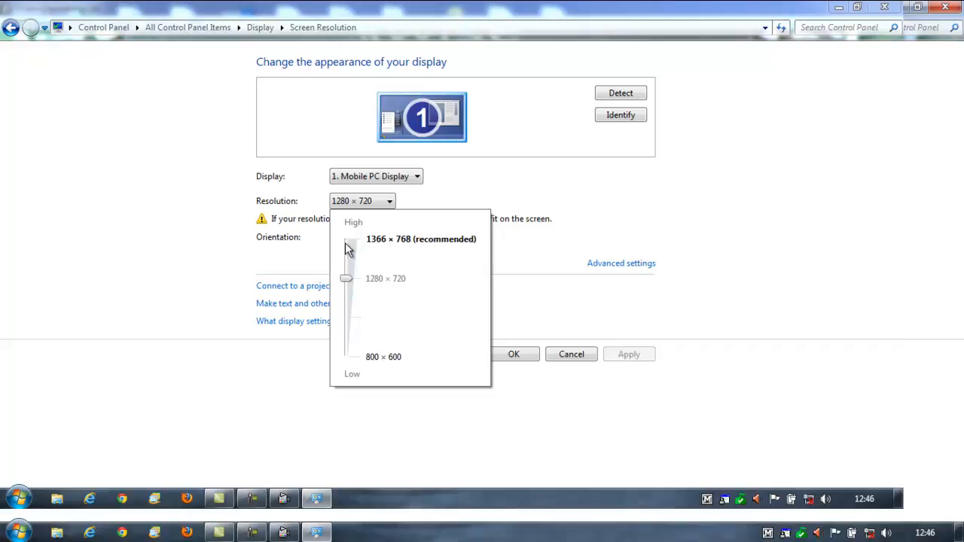
click(442, 238)
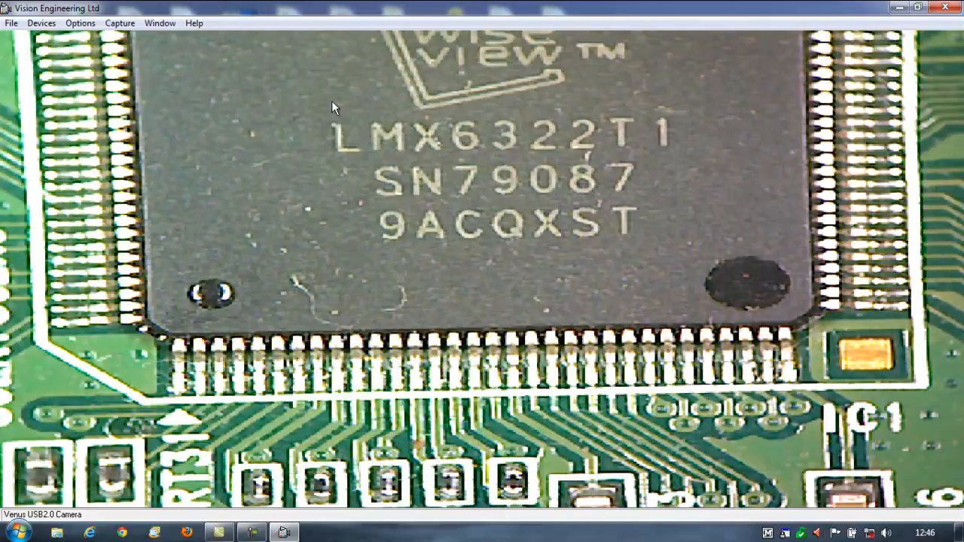
click(61, 24)
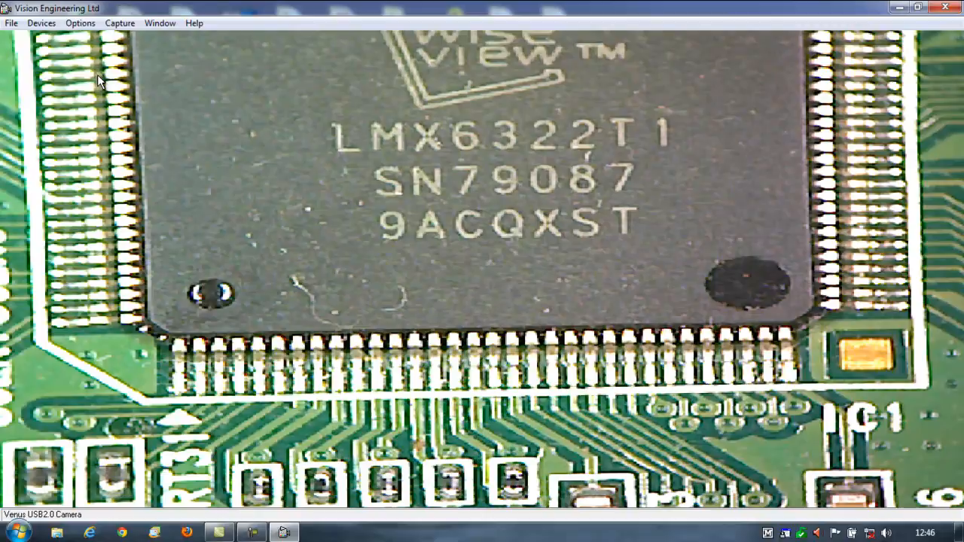
click(918, 14)
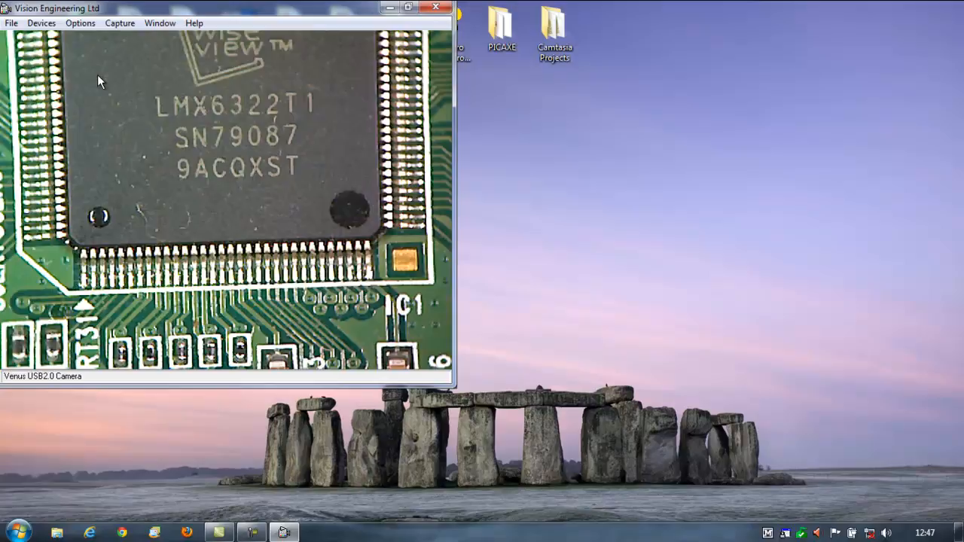
Centre the AMCap window on the desktop, maximise and restore it, and bring up the Options menu
drag(226, 7, 470, 93)
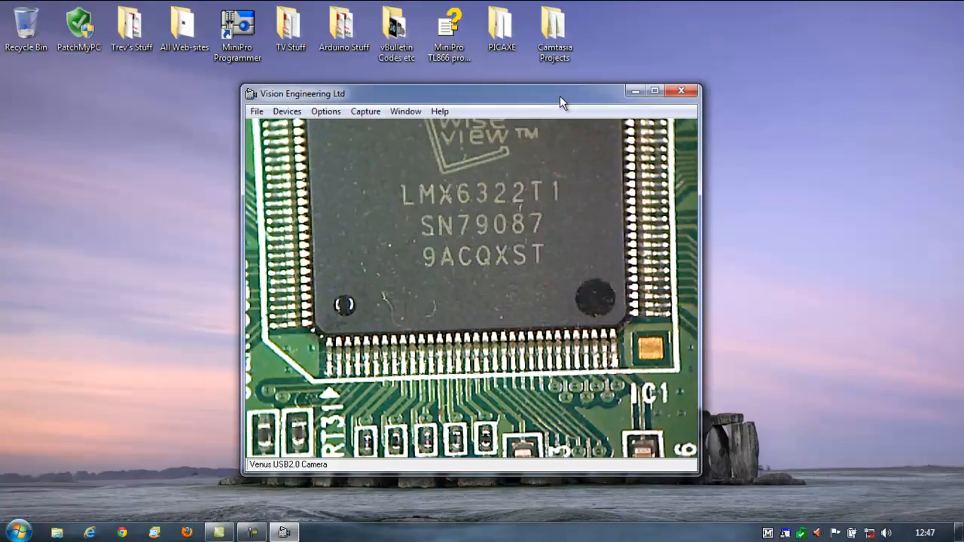
drag(563, 99, 559, 90)
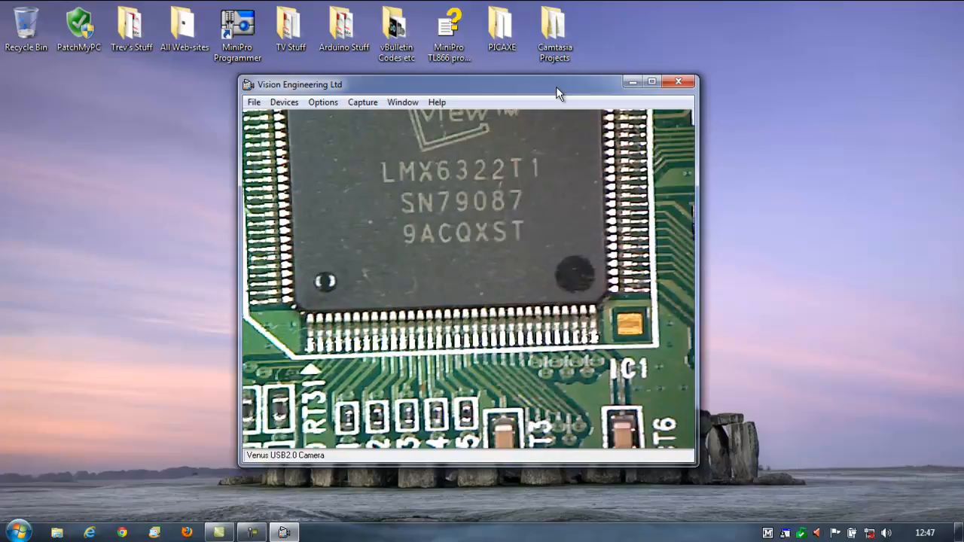
click(650, 82)
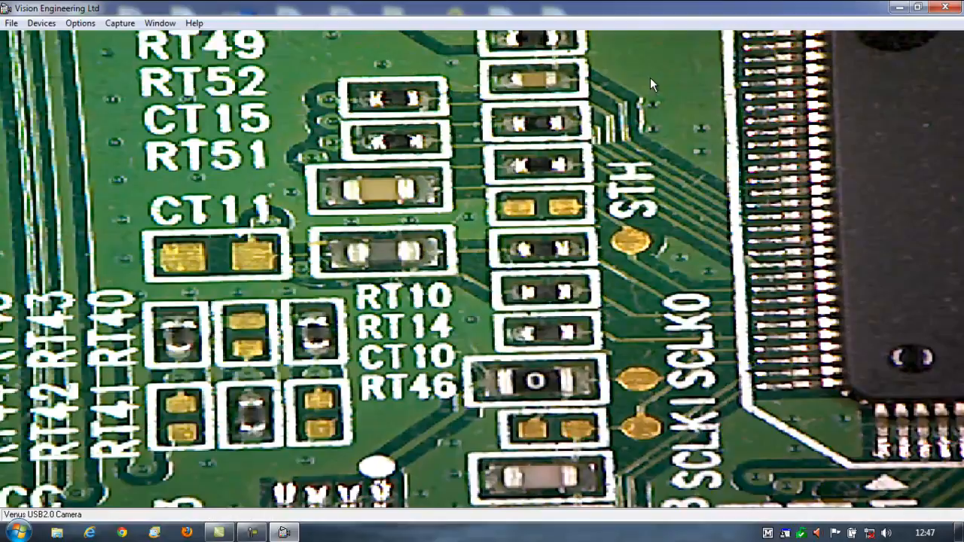
click(932, 11)
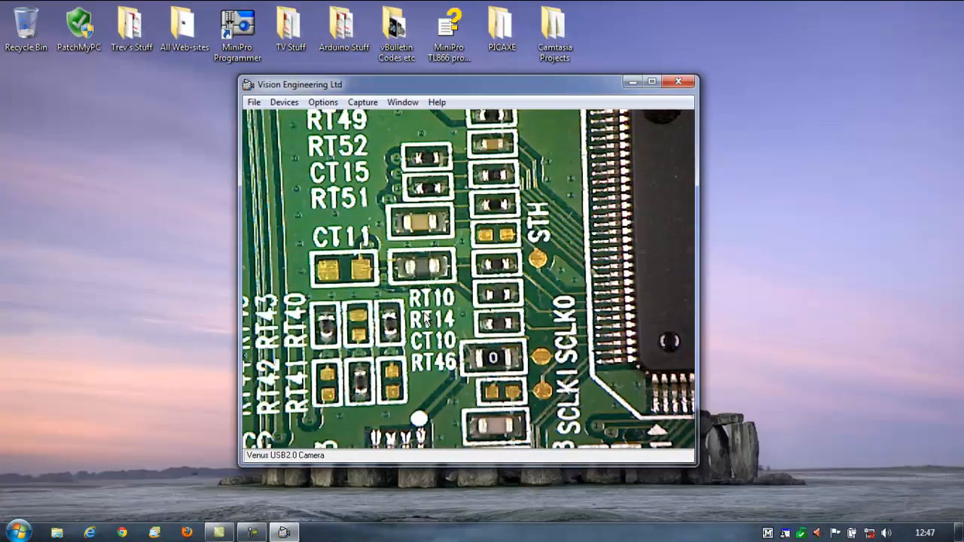
mouse_move(347, 163)
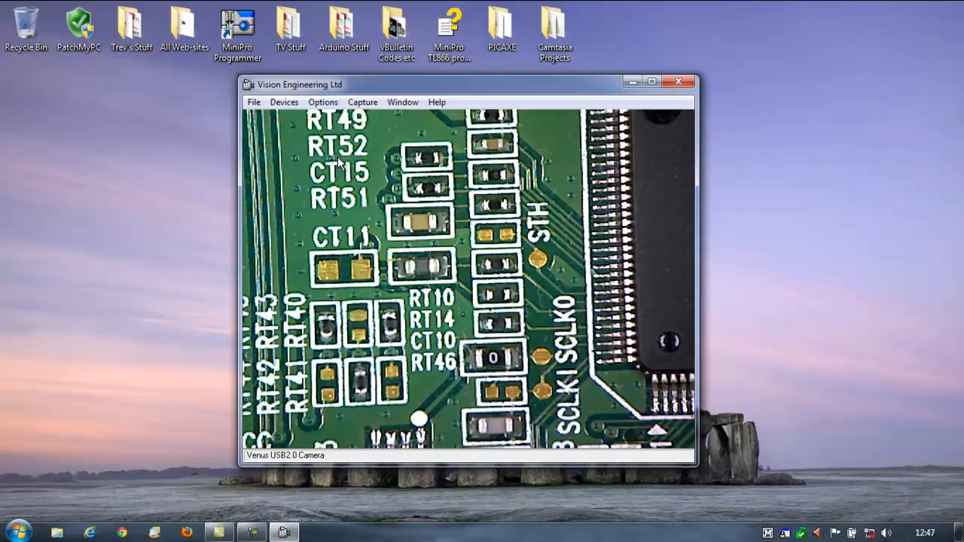
mouse_move(220, 142)
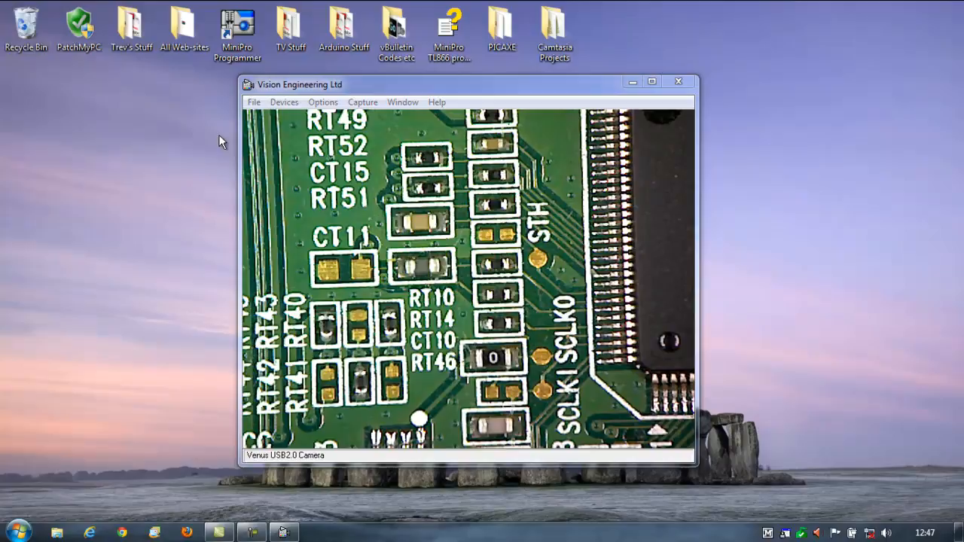
click(323, 102)
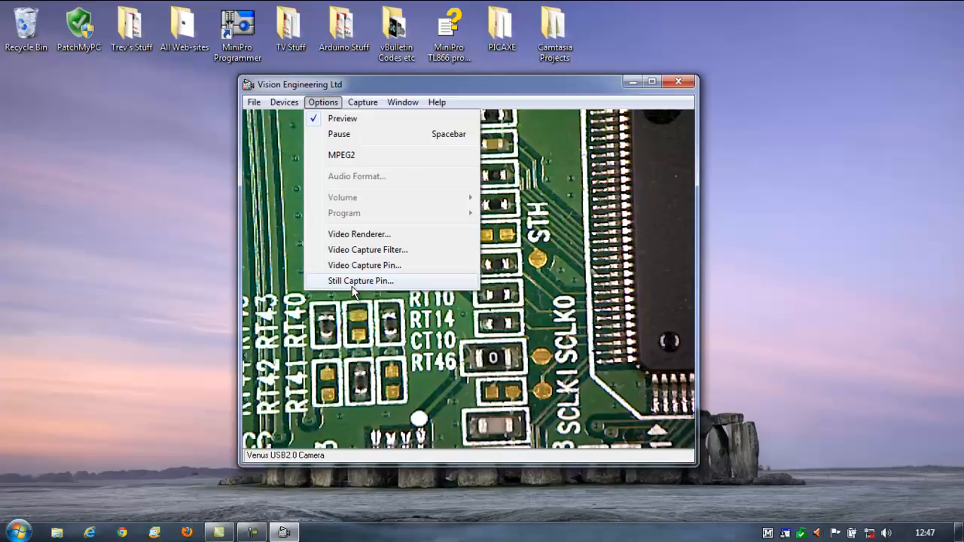
click(402, 103)
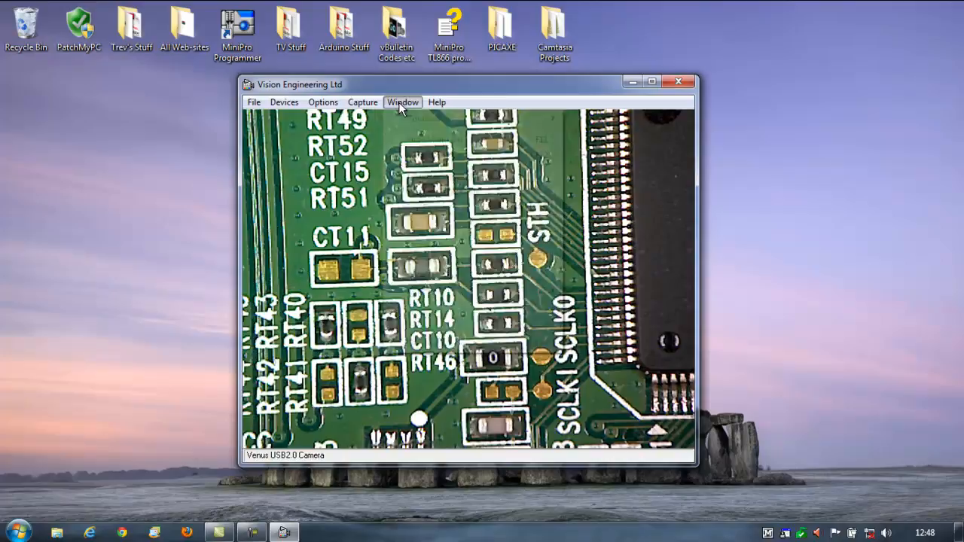
click(402, 102)
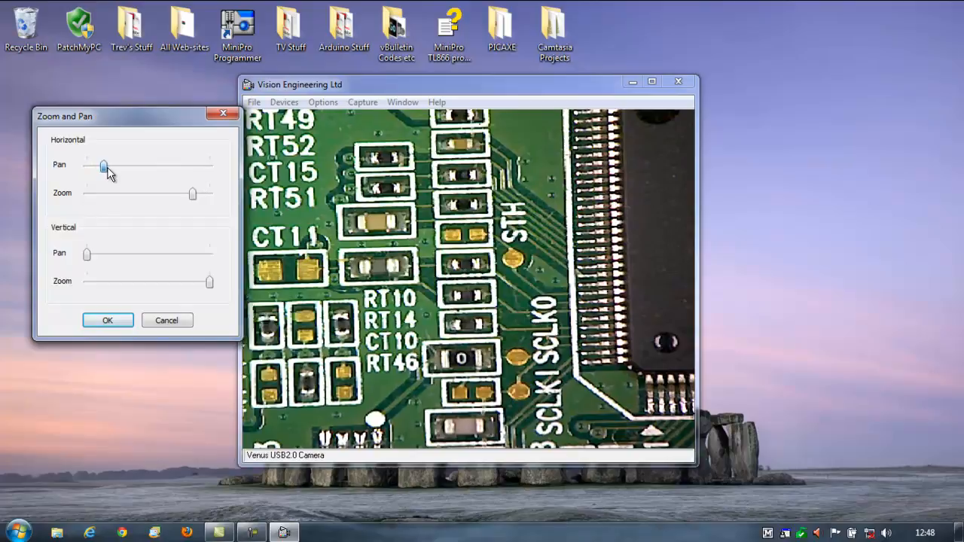
drag(104, 165, 145, 166)
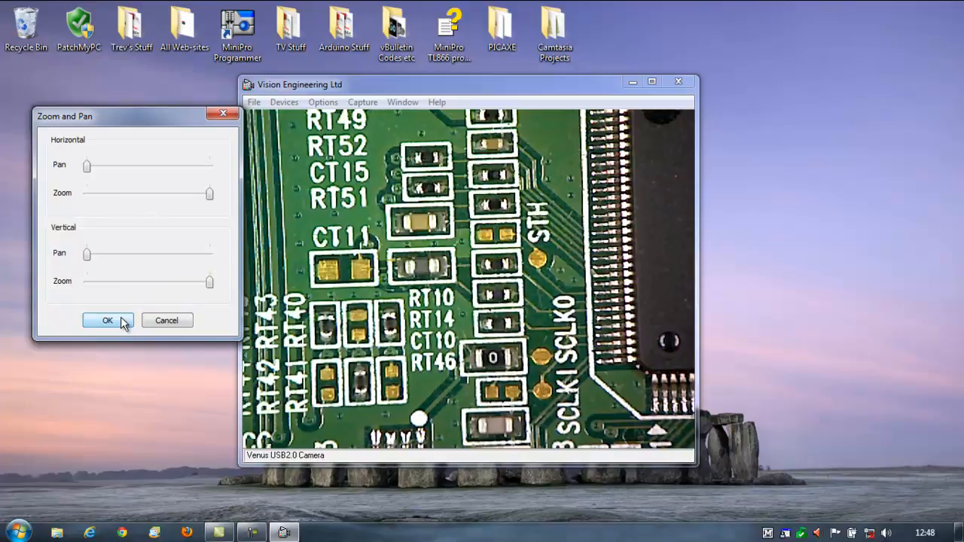
click(107, 320)
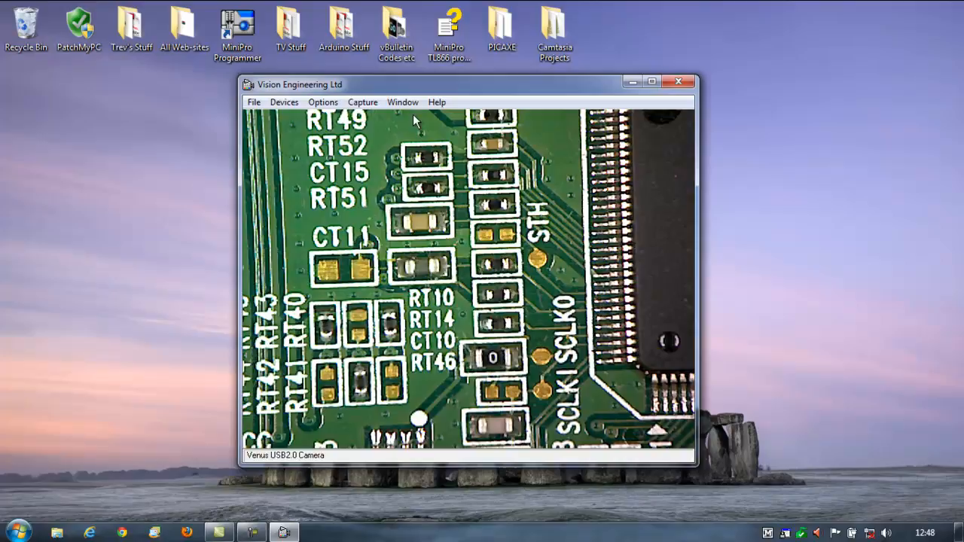
Untick and retick Preview in Options to restart the live view of the LMX6322T1 chip
click(322, 102)
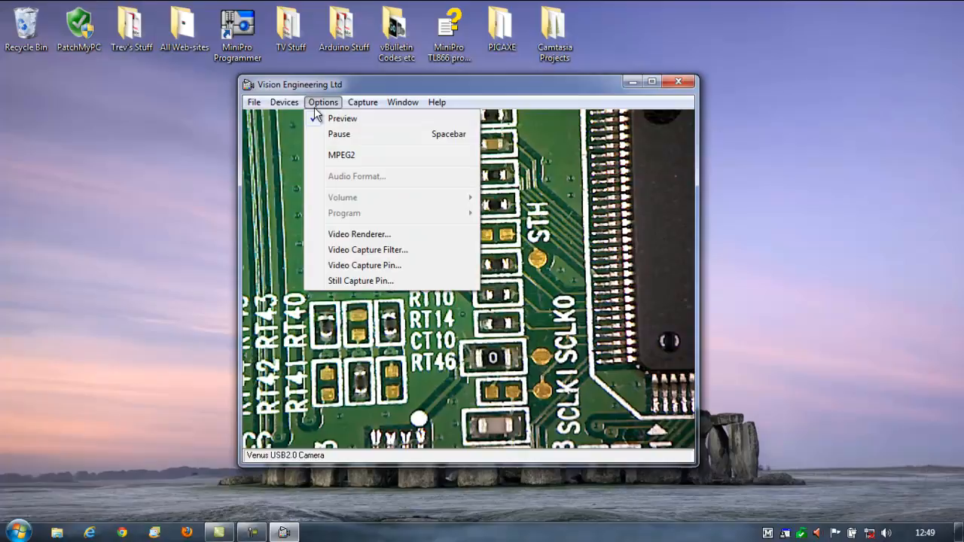
click(342, 117)
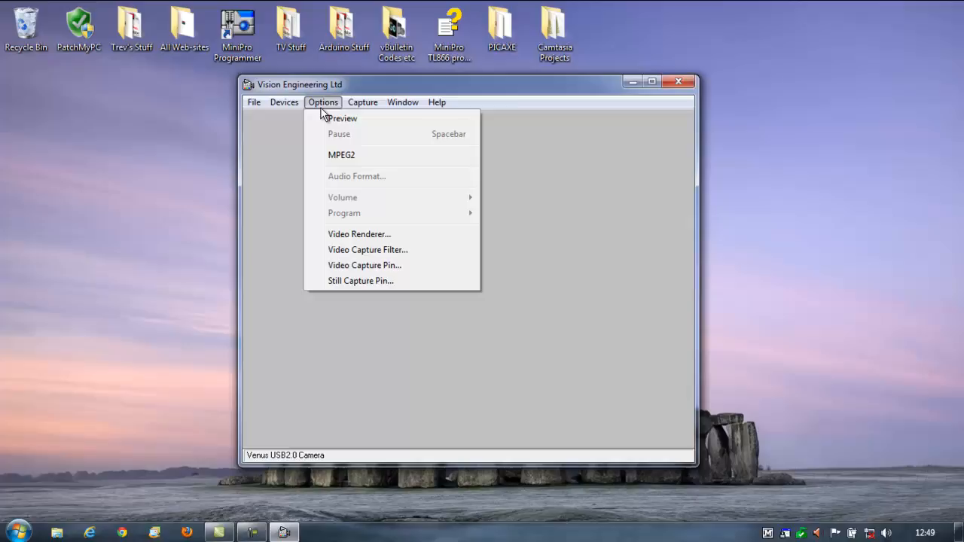
click(340, 118)
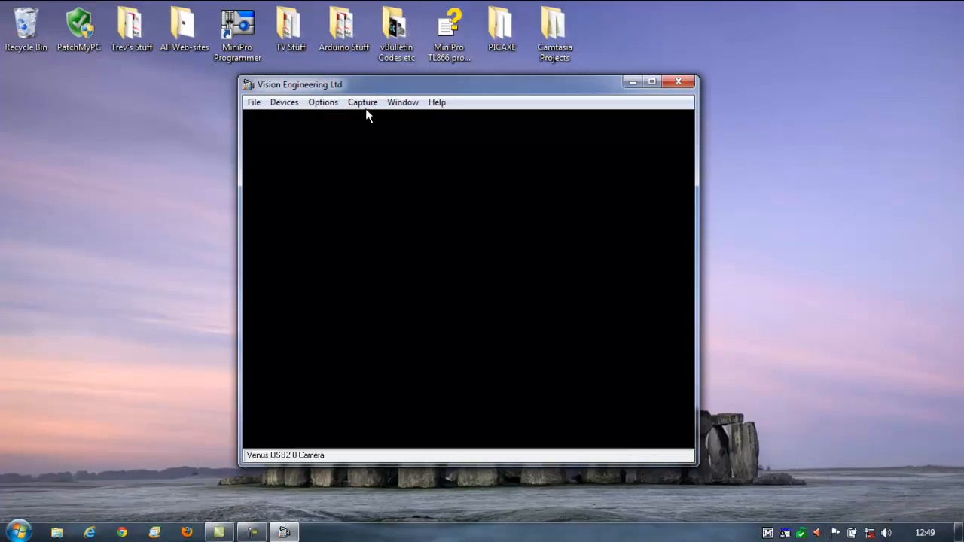
click(361, 102)
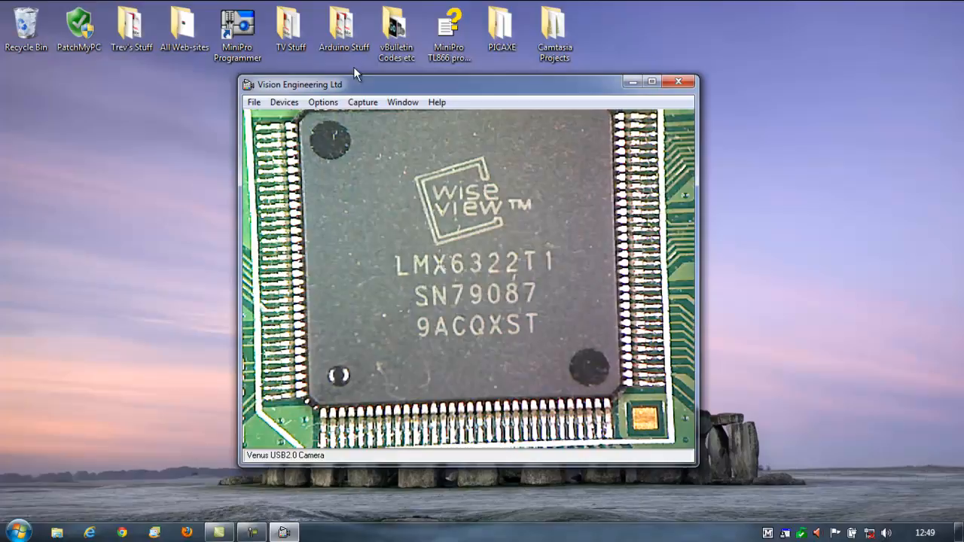
Start Capture from the Capture menu and confirm Ready to Capture to record an AVI on the desktop
click(361, 103)
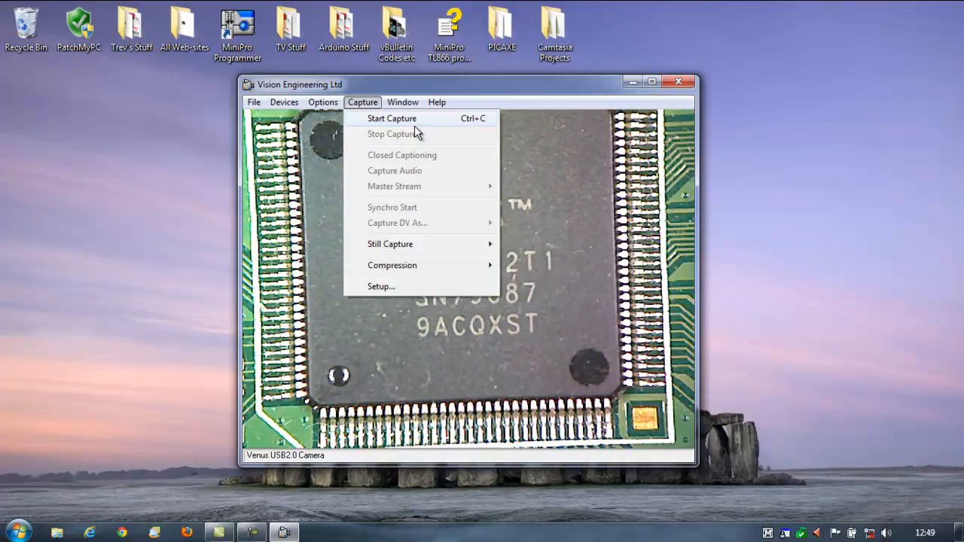
click(391, 118)
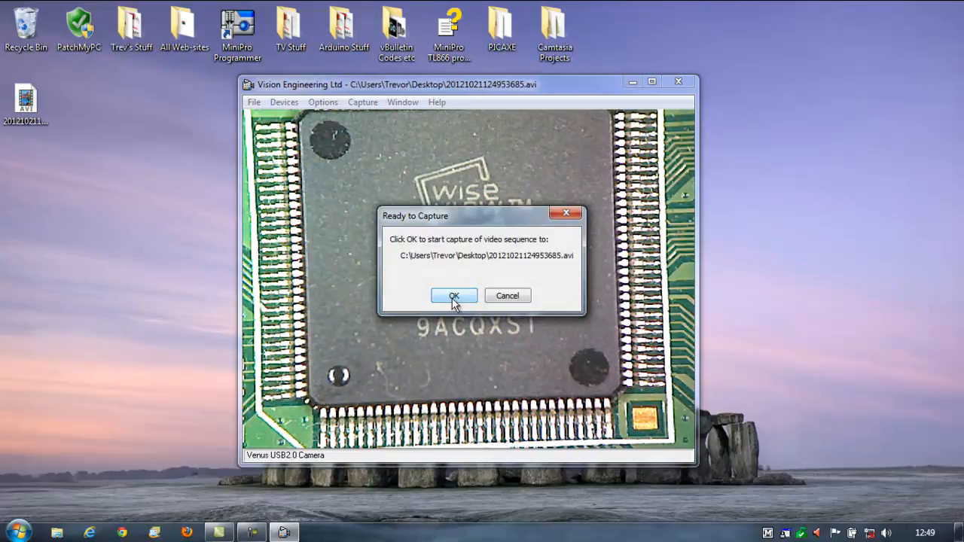
click(455, 295)
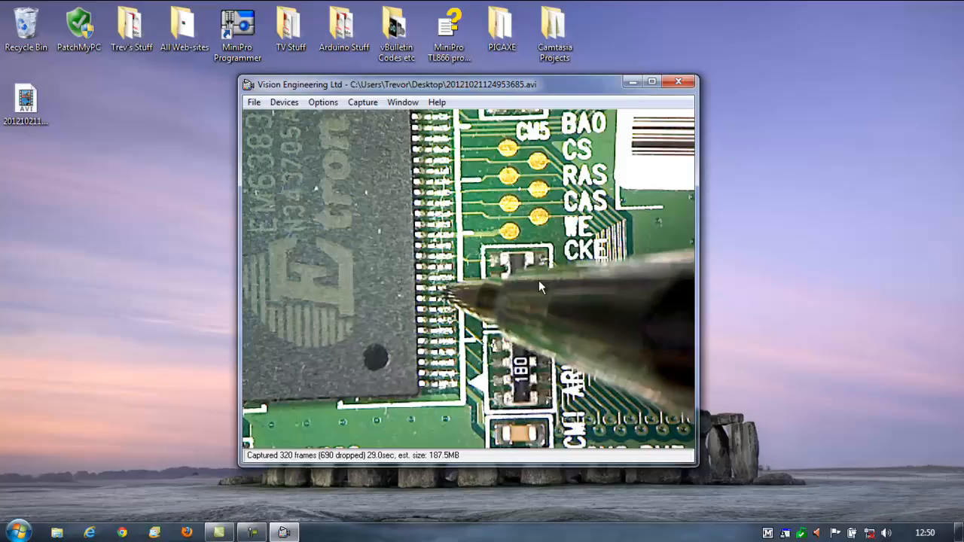
Record a short video clip of the live PCB chip view, stopping at about 395 frames
click(361, 102)
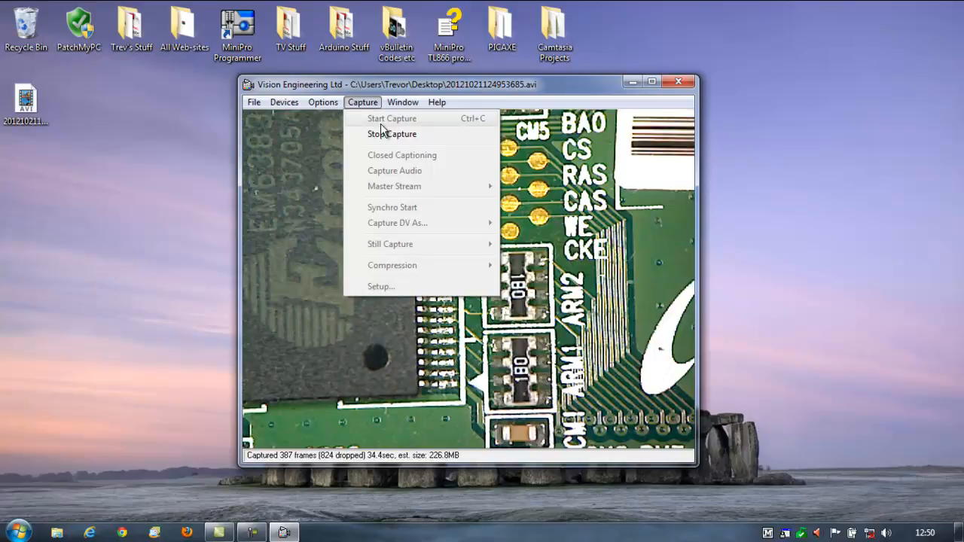
click(392, 133)
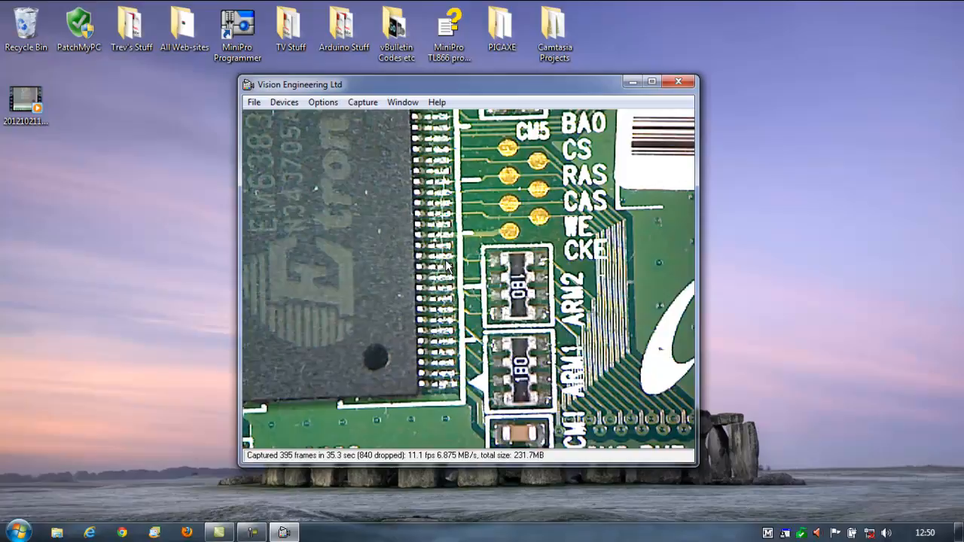
mouse_move(535, 319)
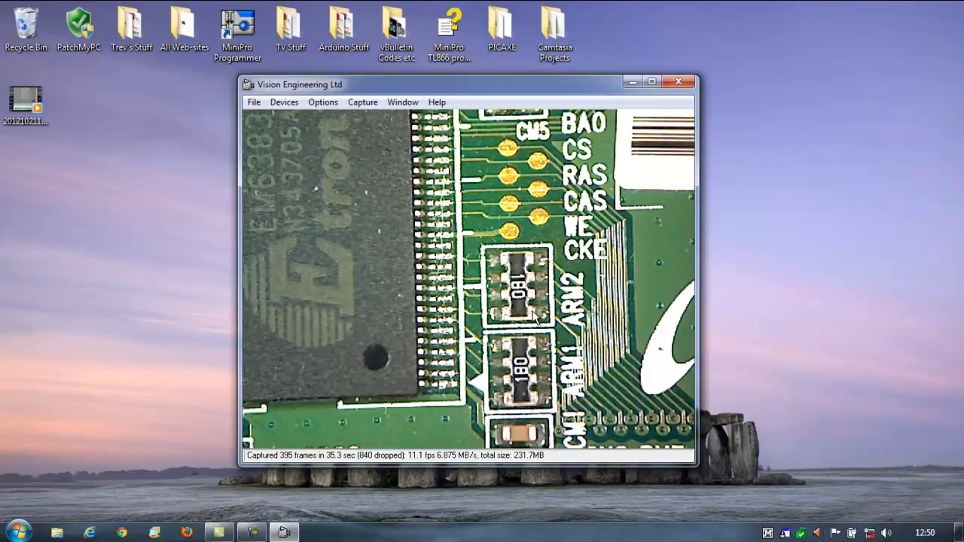
Close the AMCap window, leaving the recorded AVI file on the desktop
click(683, 81)
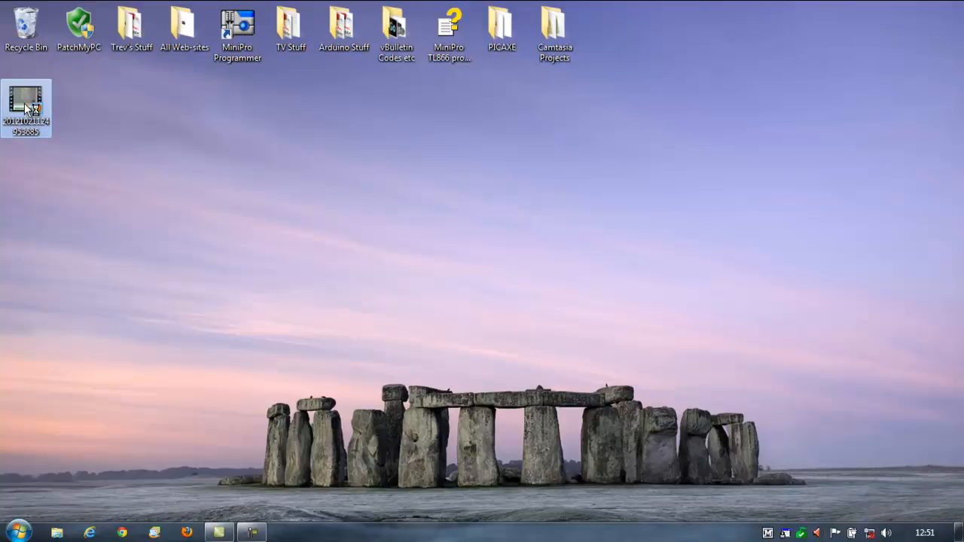
double_click(27, 97)
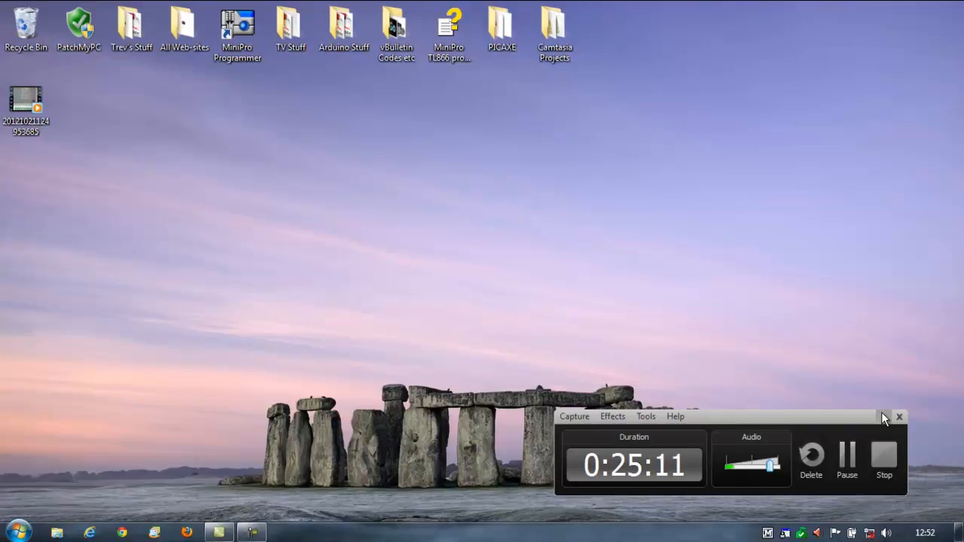
End the Camtasia screen recording before relaunching the AMCap preview
click(12, 533)
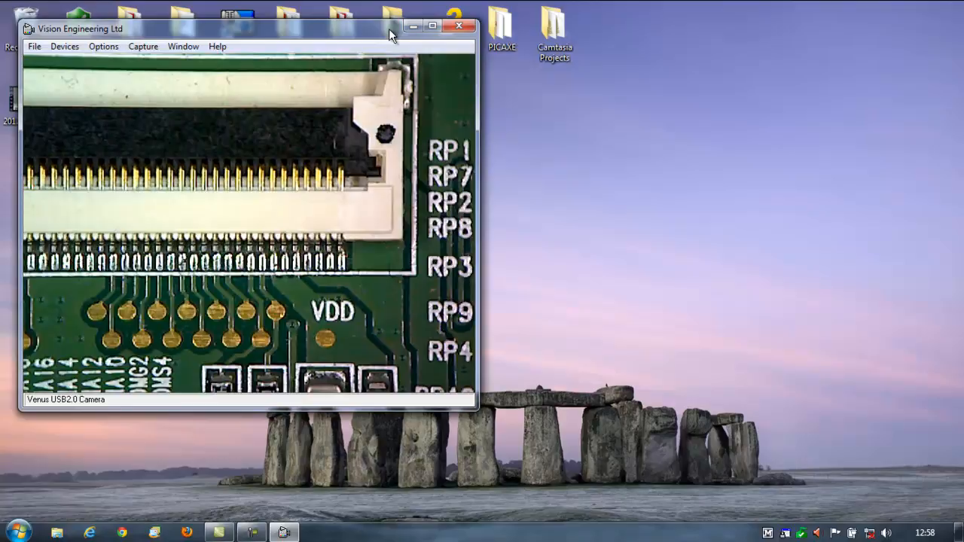
Toggle the live preview between full screen and its small window twice, ending at normal size
click(426, 24)
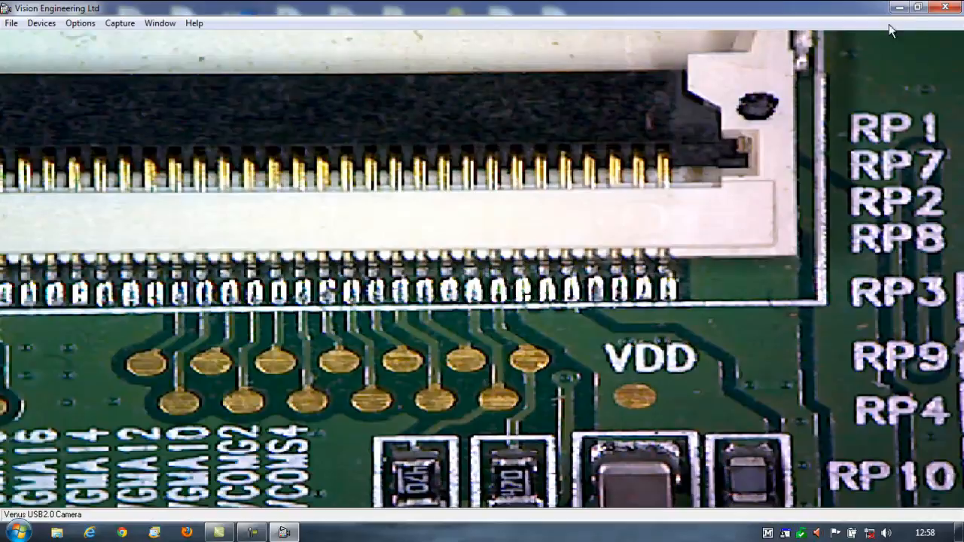
click(918, 10)
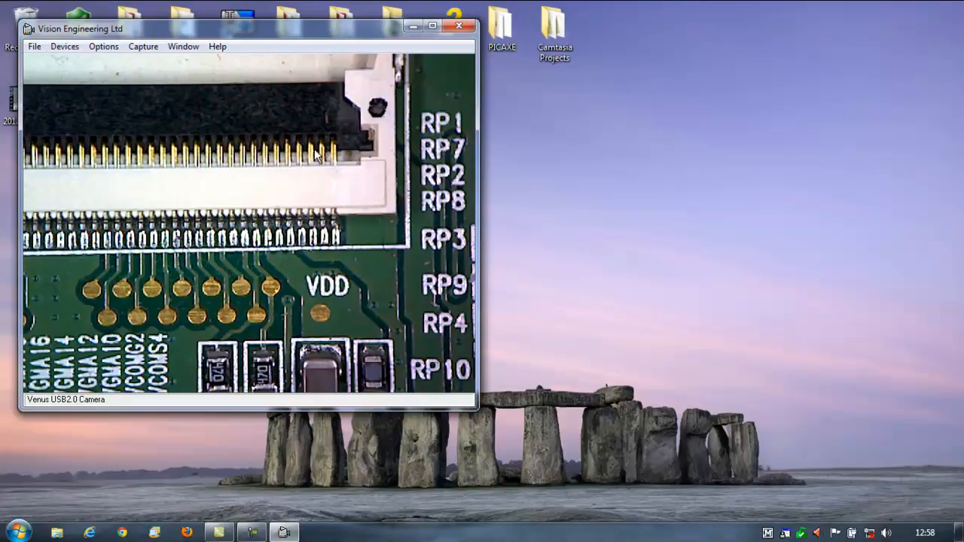
click(433, 26)
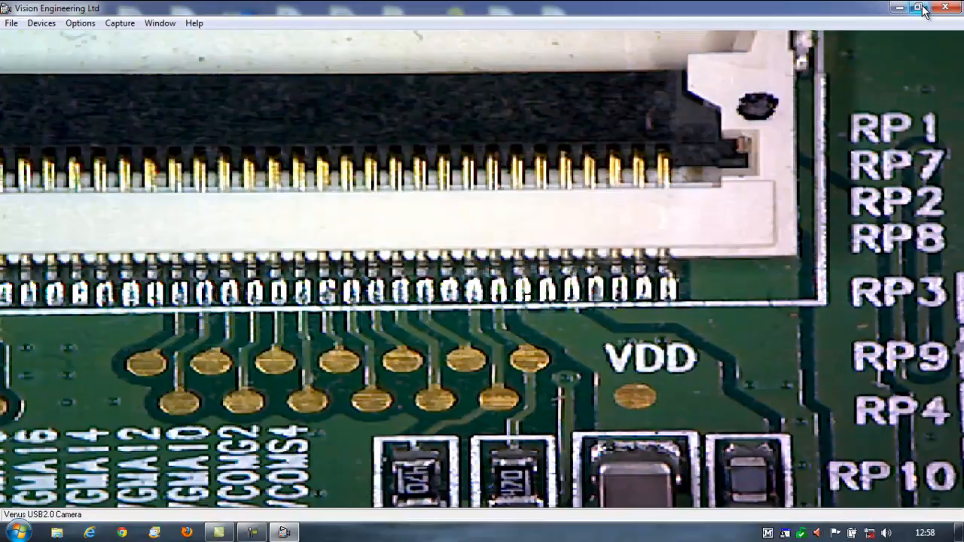
click(909, 9)
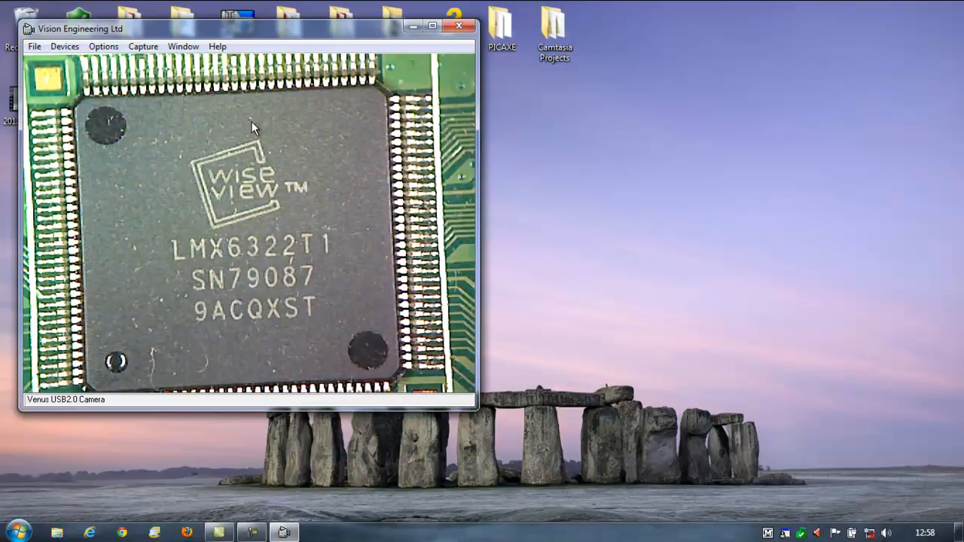
Browse the Capture and Options menus and bring up the Video Capture Filter properties
click(142, 45)
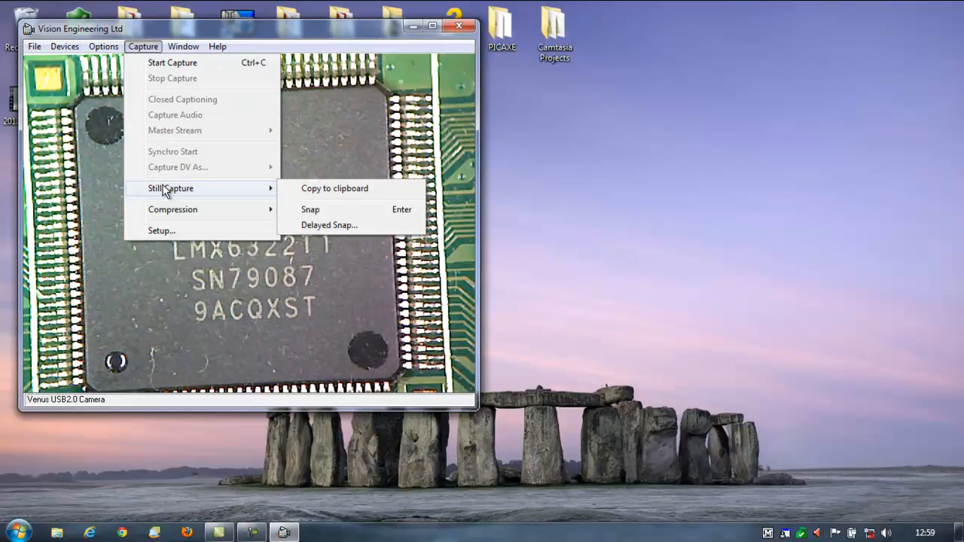
mouse_move(214, 229)
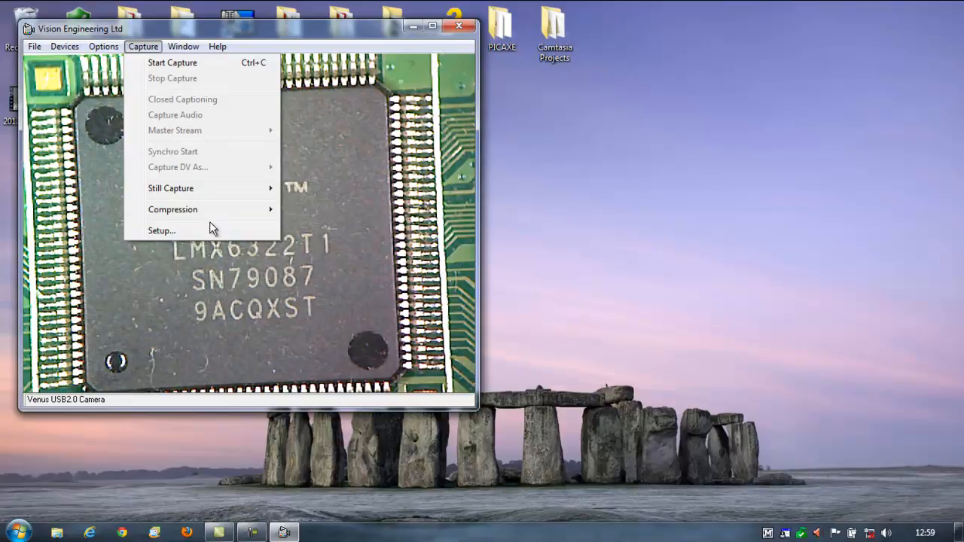
click(103, 45)
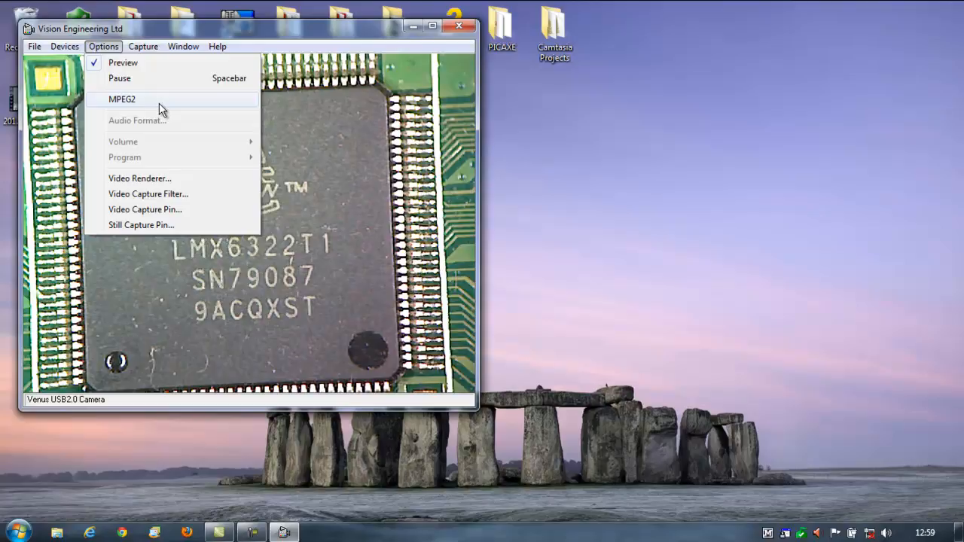
mouse_move(151, 178)
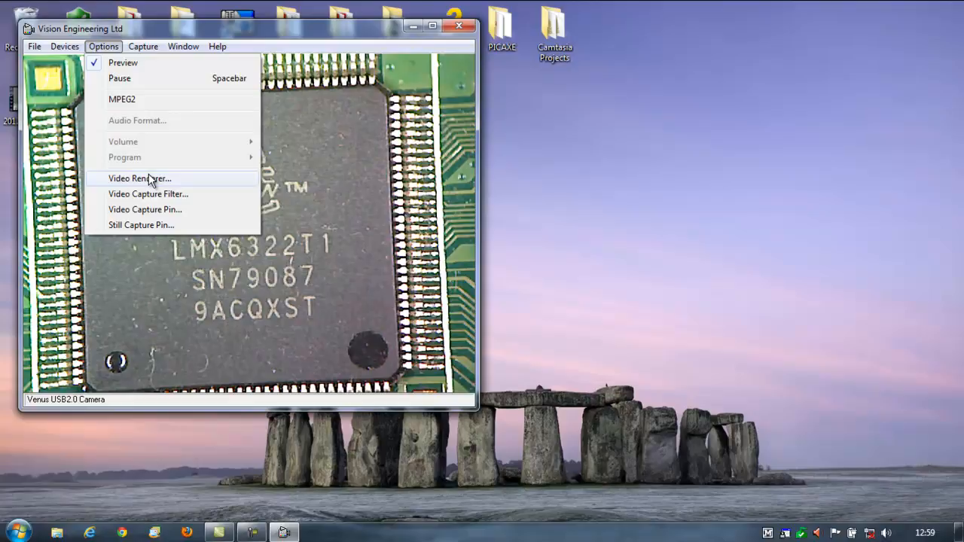
mouse_move(166, 193)
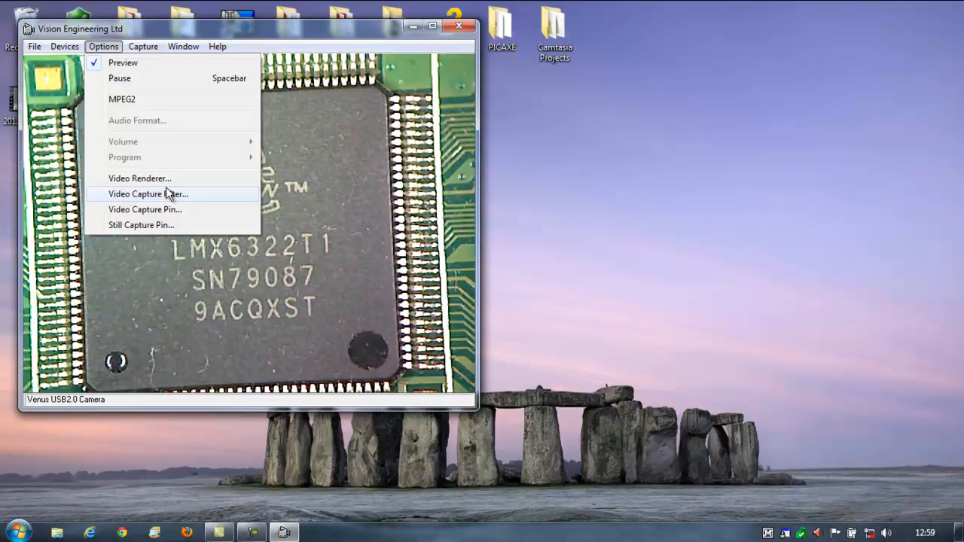
click(147, 193)
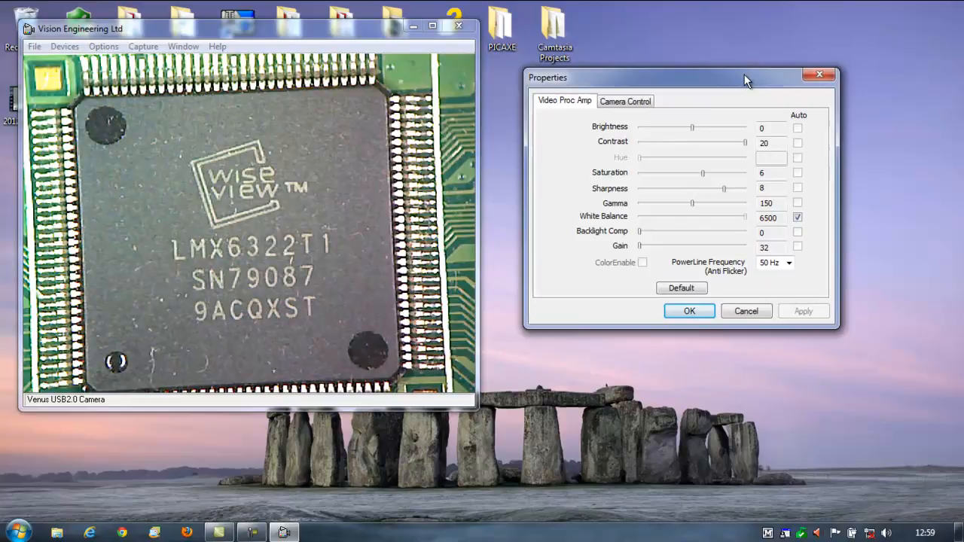
Set Brightness -10, Contrast 8, Saturation 5 and Sharpness 7 on the Video Proc Amp sliders
drag(722, 141, 696, 142)
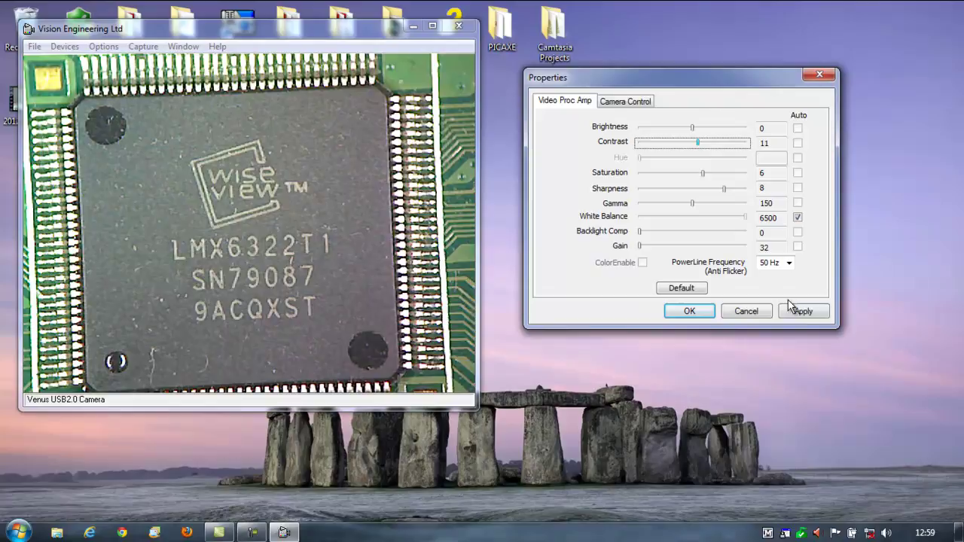
drag(691, 126, 649, 127)
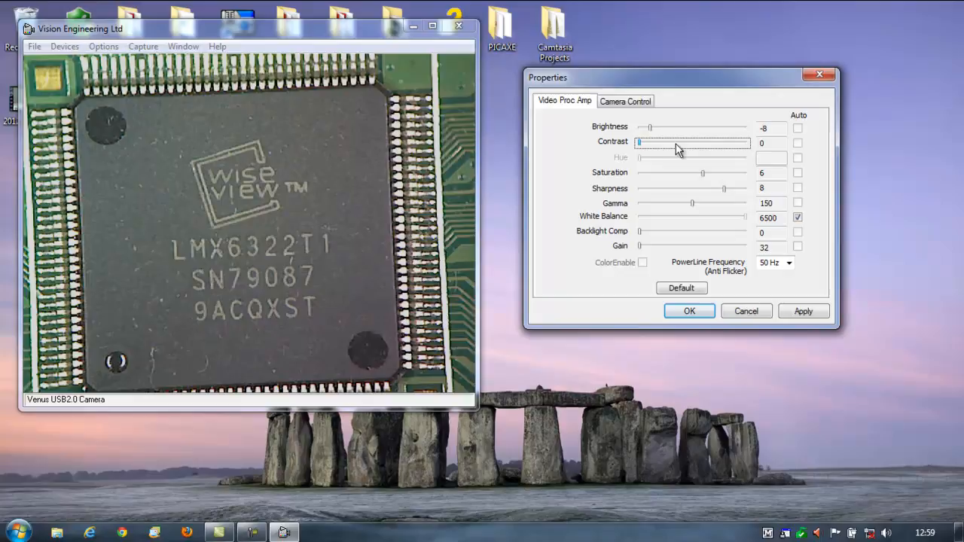
drag(640, 141, 681, 141)
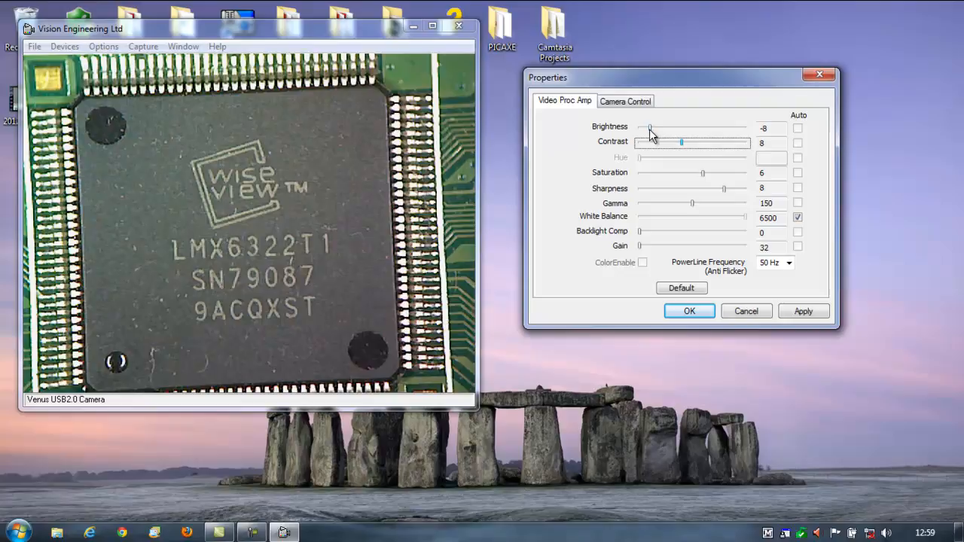
drag(649, 127, 639, 126)
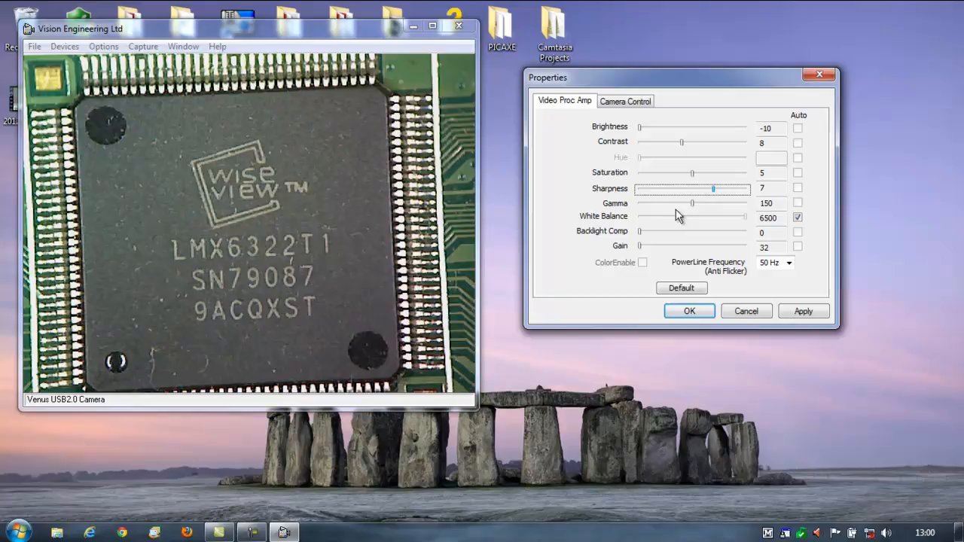
Set PowerLine Frequency to 60 Hz and gain to 44, then return to the small preview window
click(789, 262)
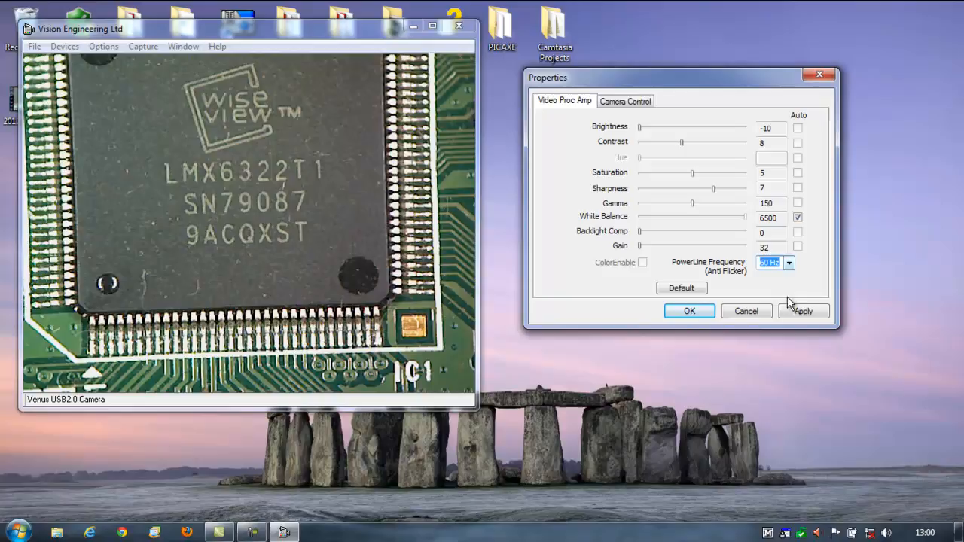
click(804, 310)
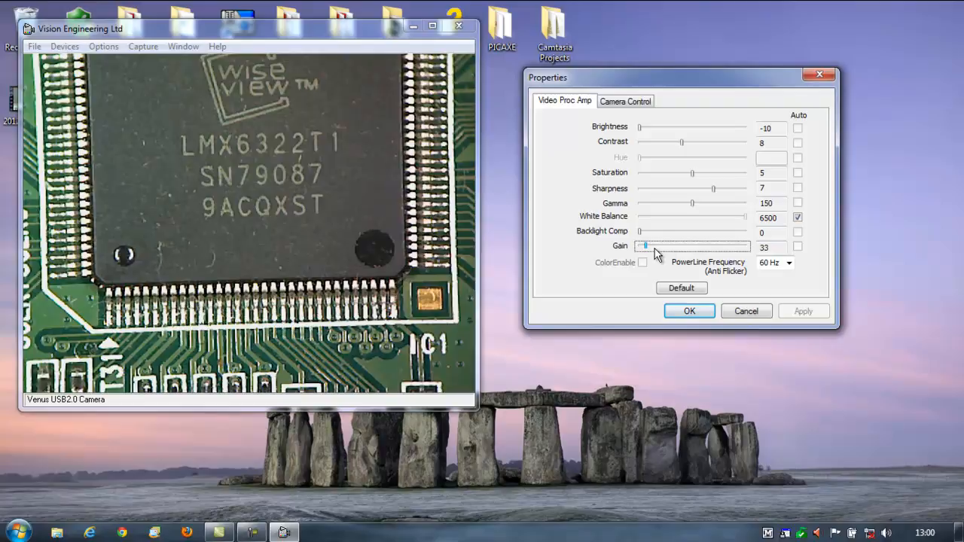
drag(645, 247, 720, 247)
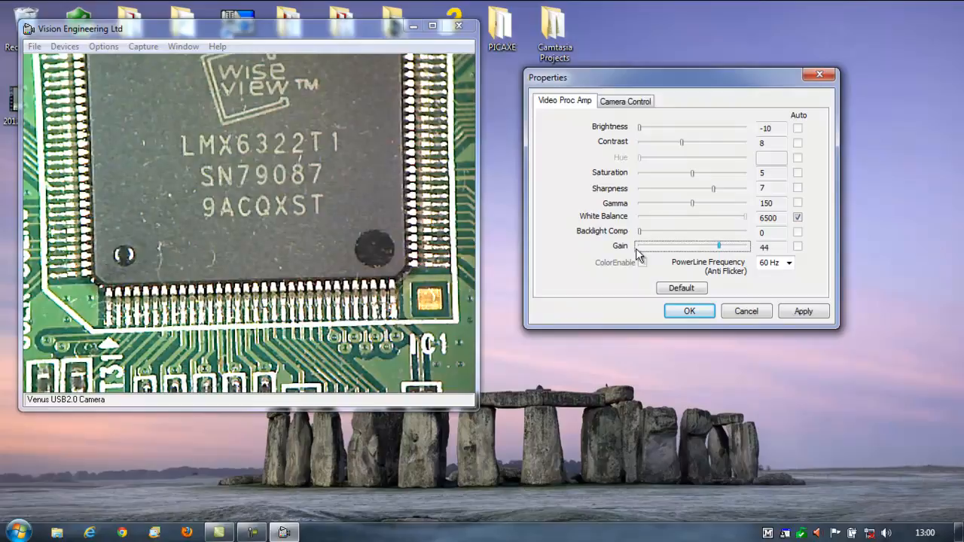
drag(717, 247, 639, 247)
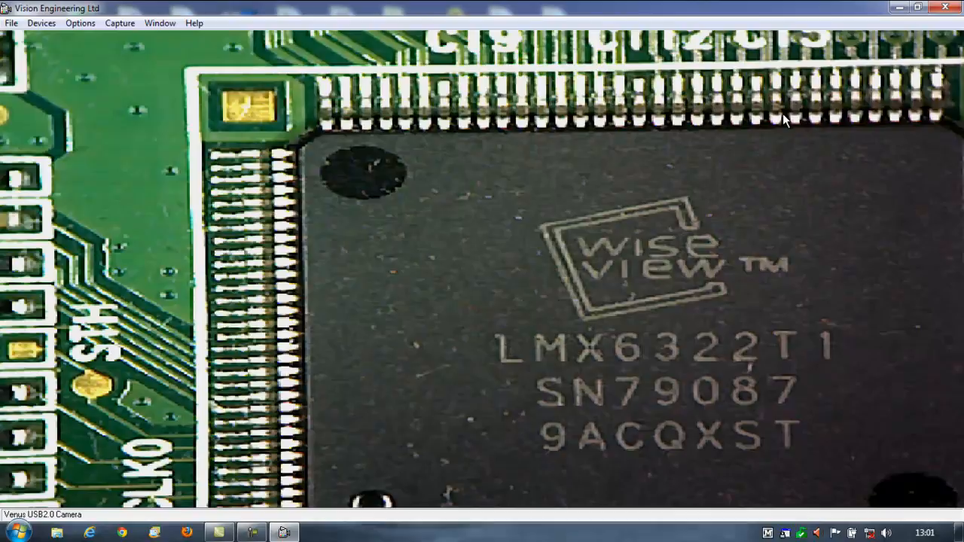
click(922, 11)
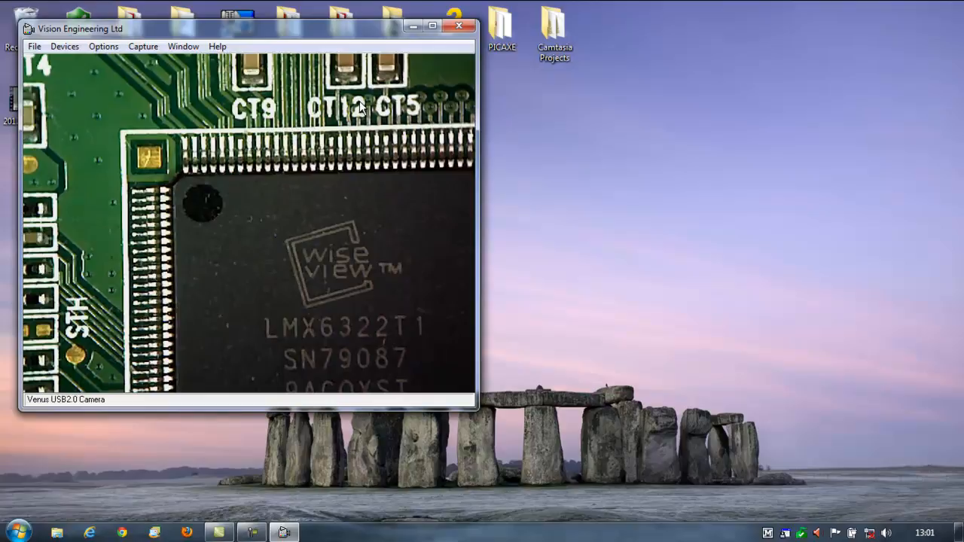